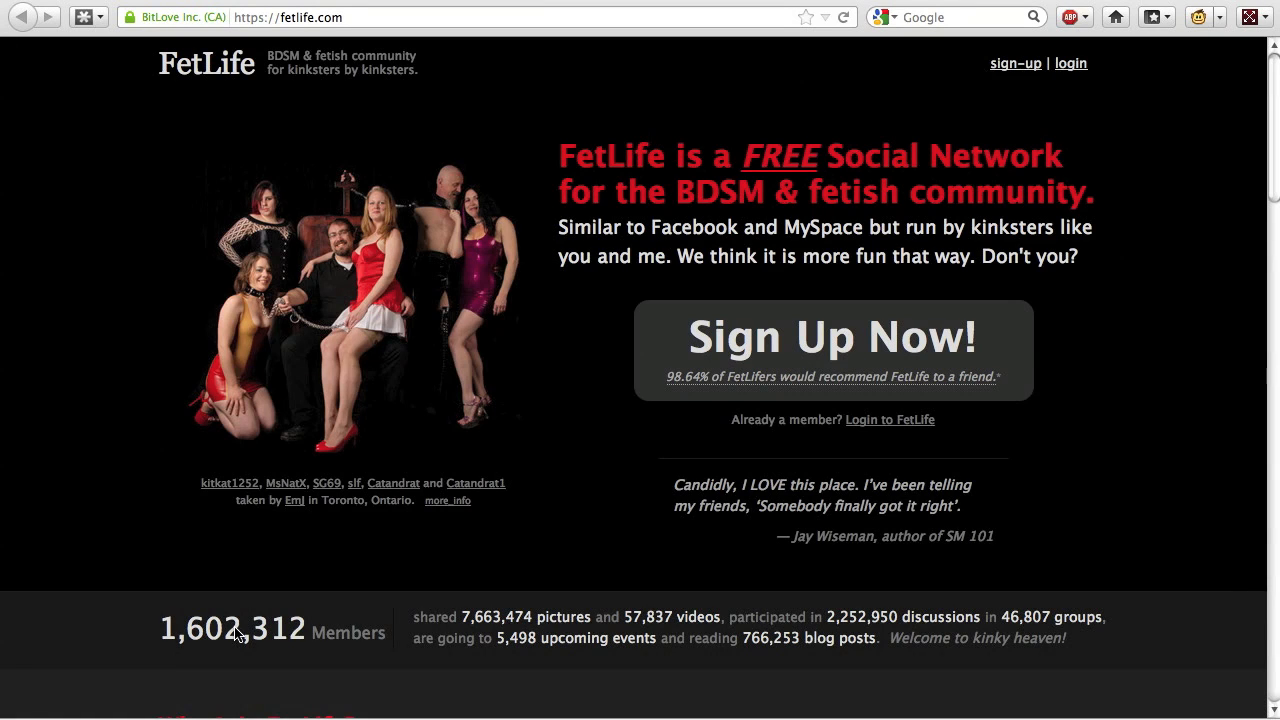
{"action": "mouse_move", "coordinate": [698, 218]}
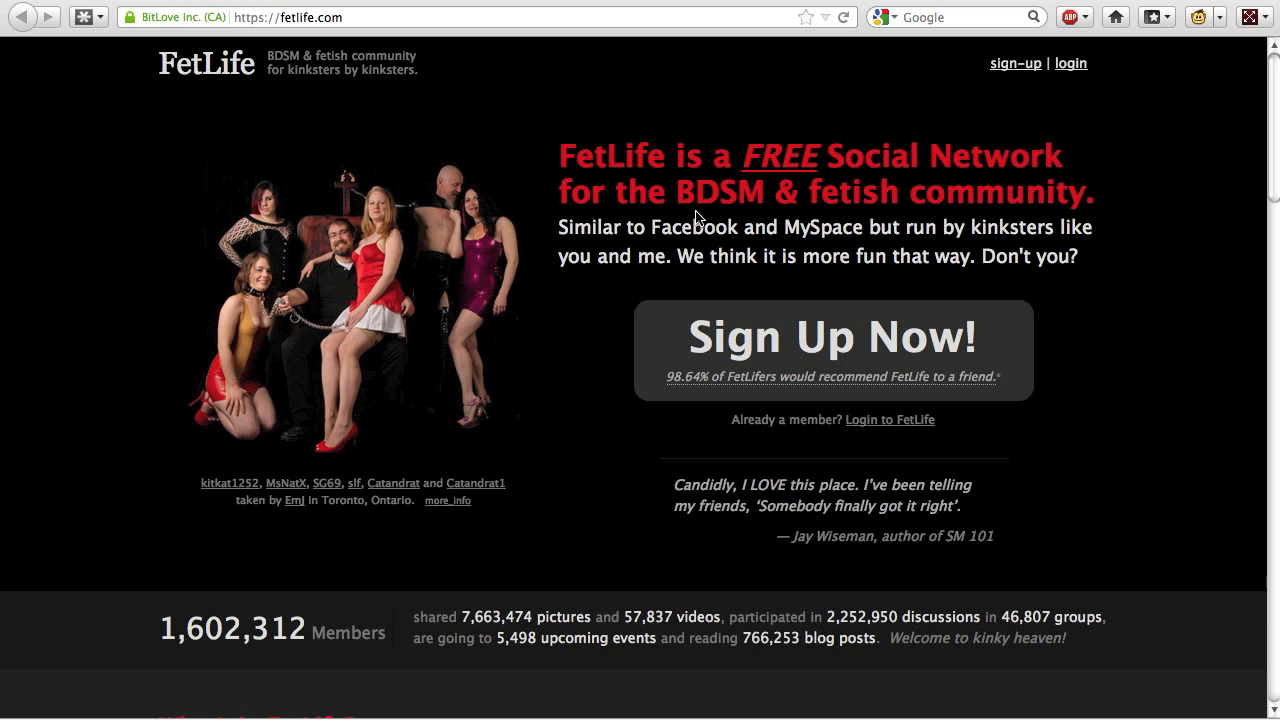
{"action": "mouse_move", "coordinate": [324, 196]}
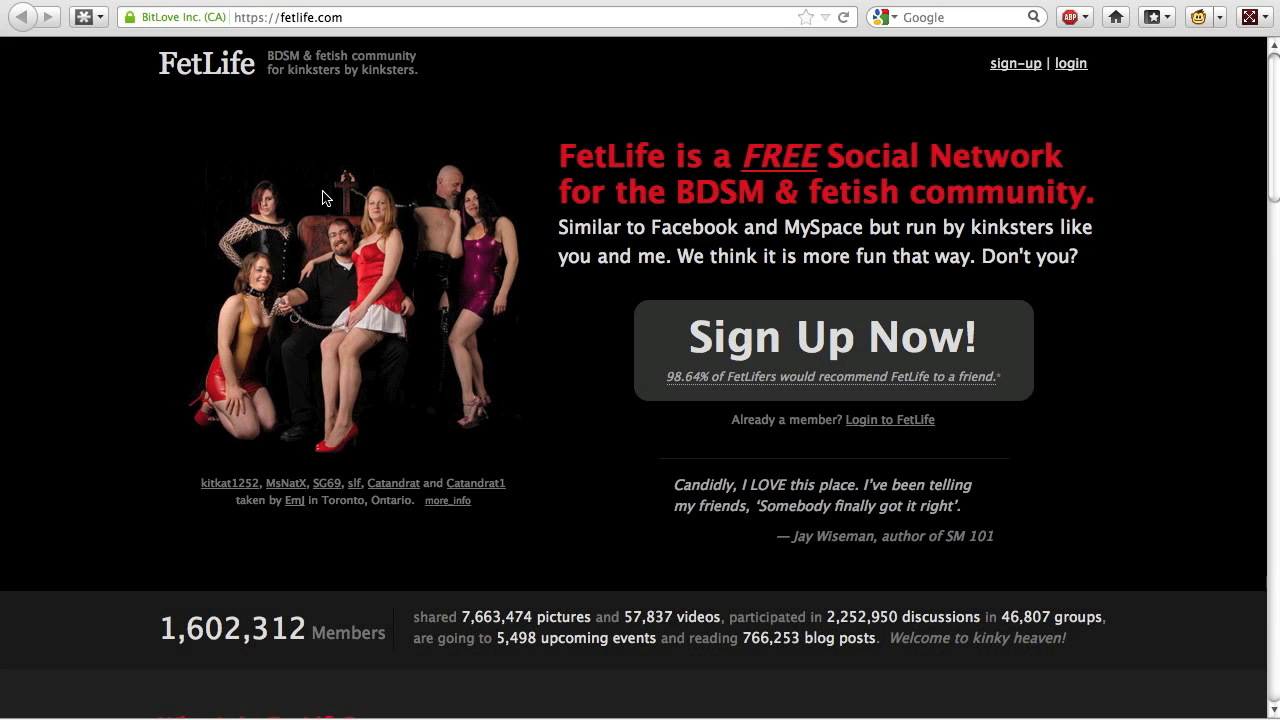
{"action": "mouse_move", "coordinate": [392, 278]}
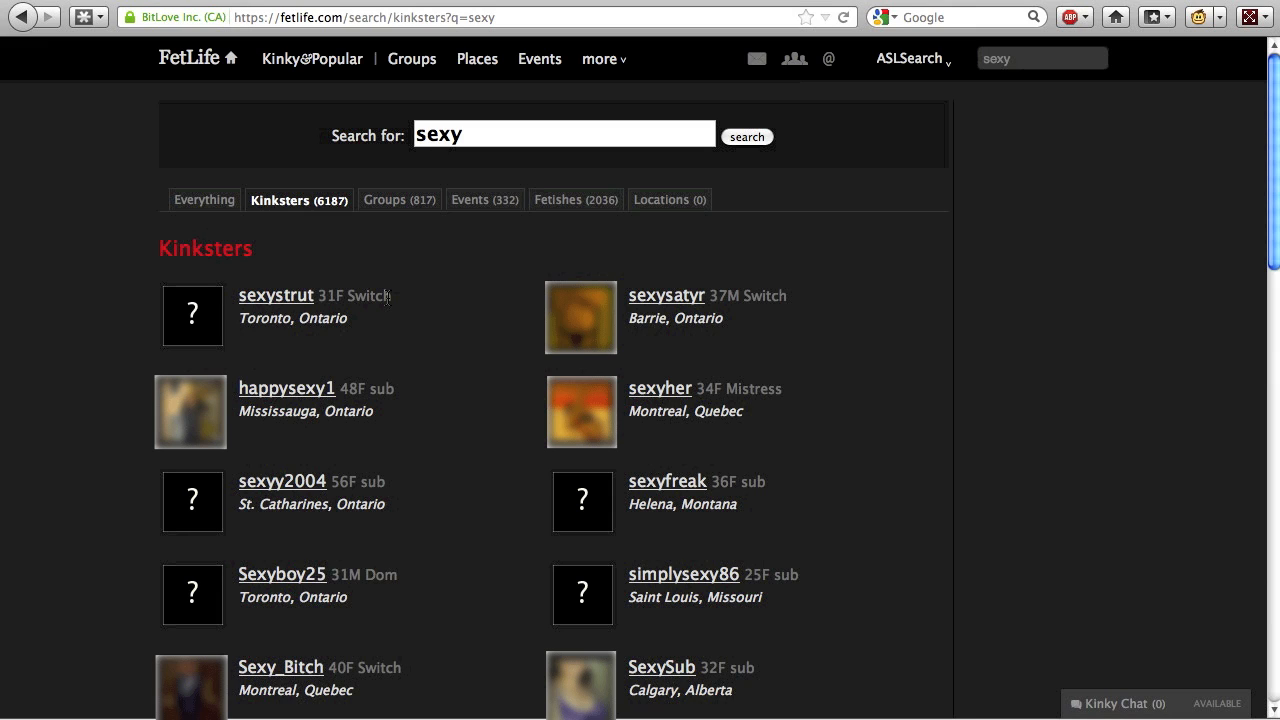
{"action": "mouse_move", "coordinate": [808, 330]}
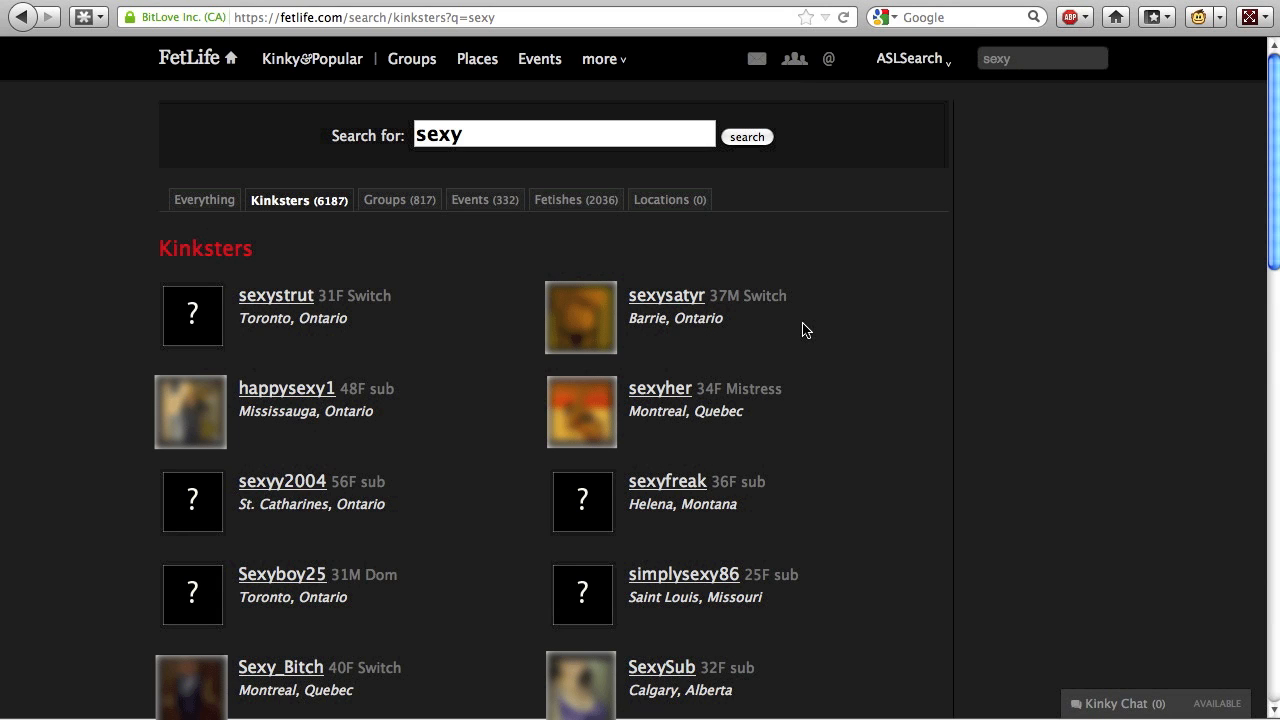
{"action": "mouse_move", "coordinate": [716, 356]}
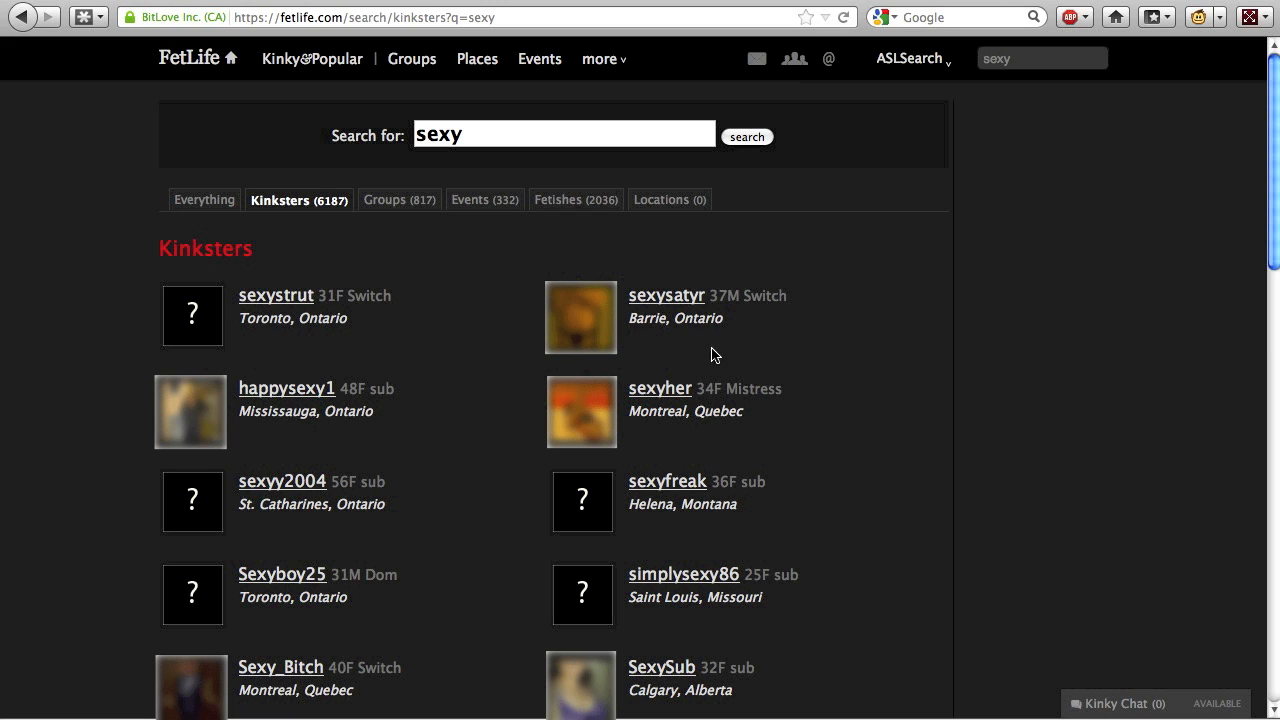
{"action": "mouse_move", "coordinate": [416, 262]}
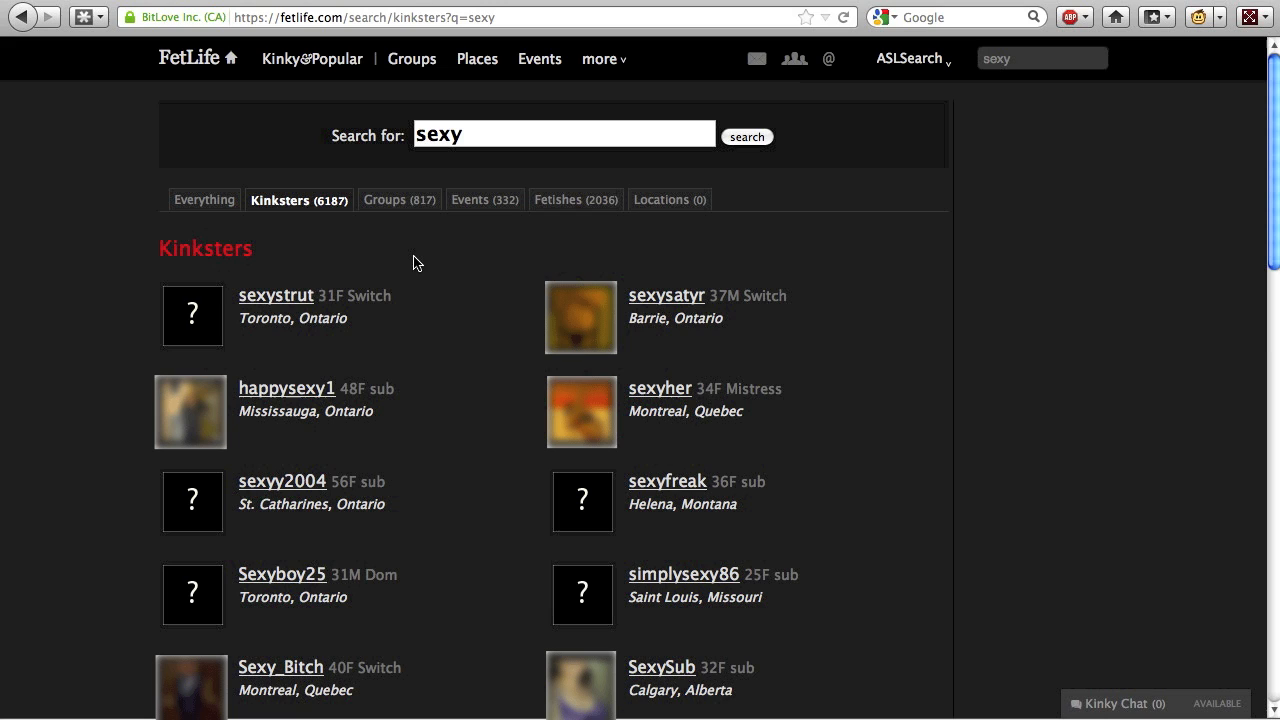
{"action": "mouse_move", "coordinate": [384, 124]}
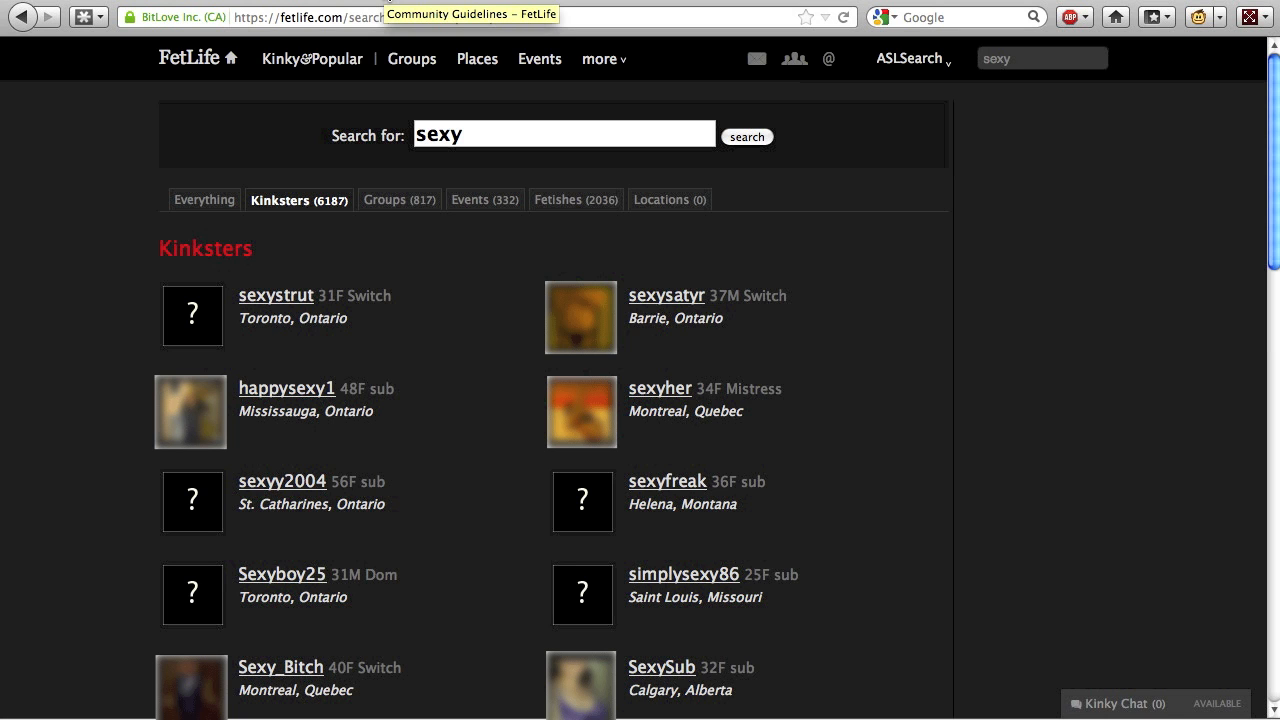
- Go to FetLife's Community Guidelines page from the 'sexy' kinkster search results
{"action": "left_click", "coordinate": [470, 12]}
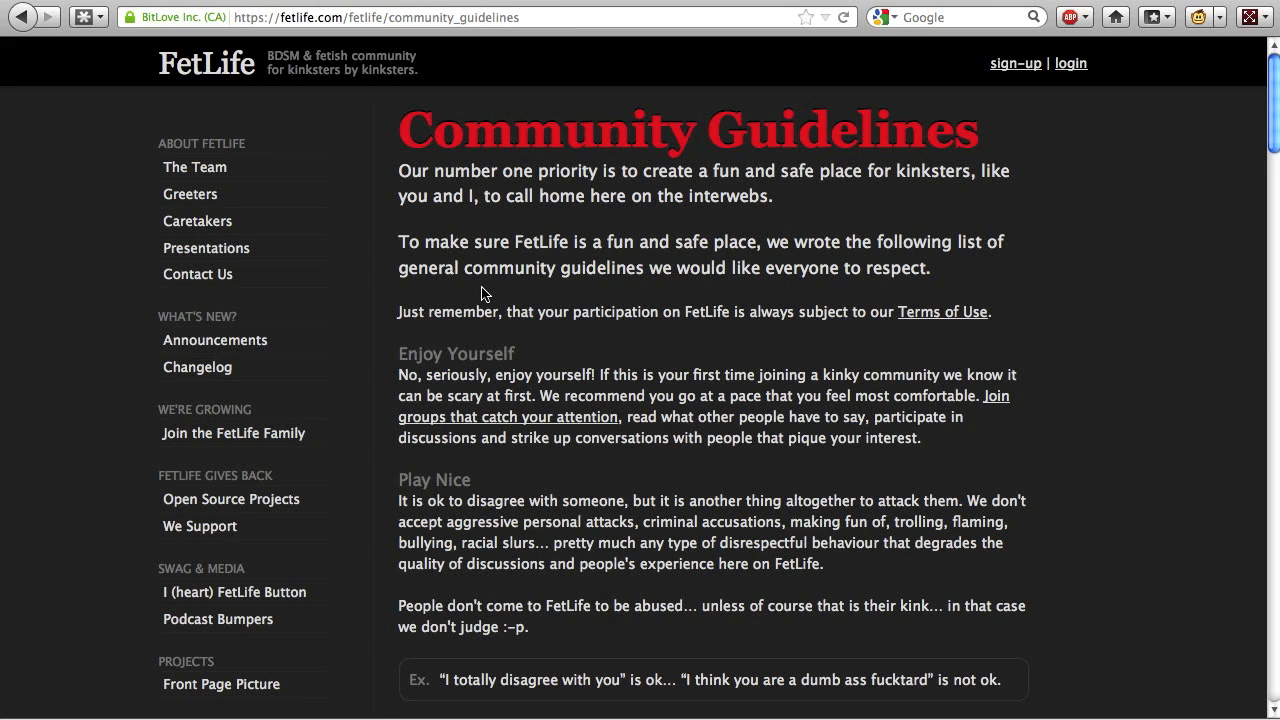
{"action": "mouse_move", "coordinate": [714, 160]}
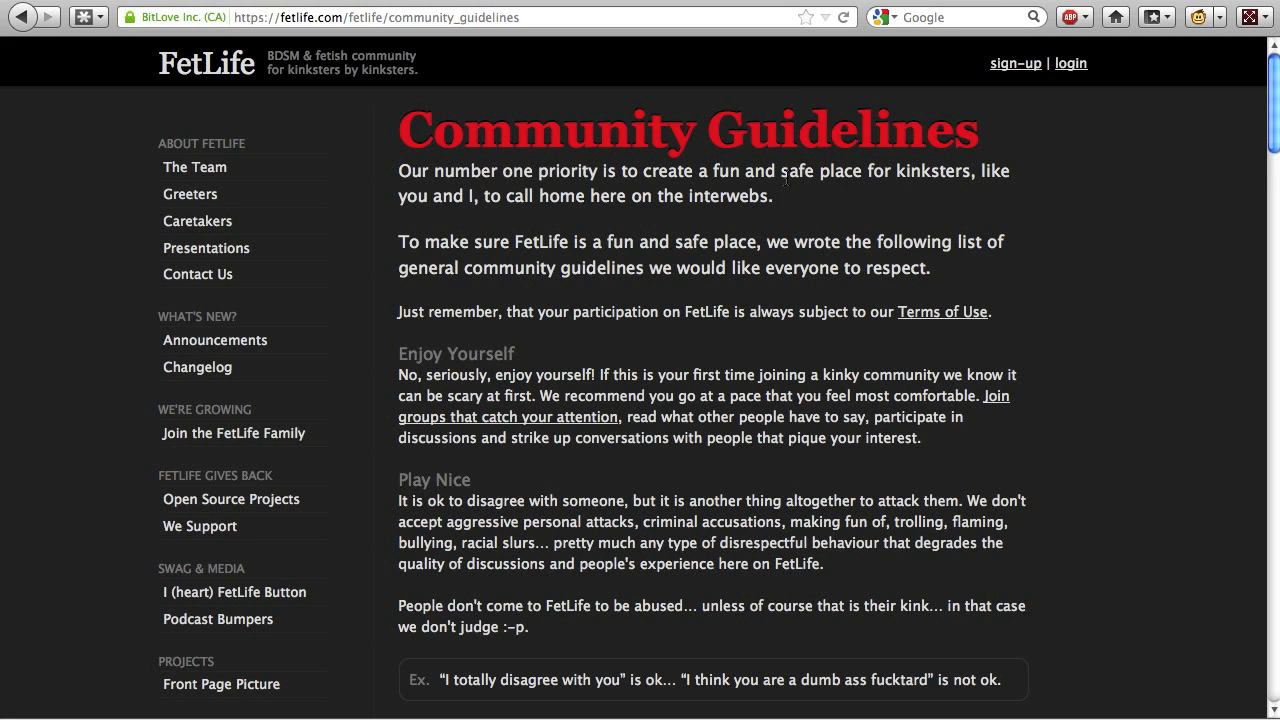
{"action": "mouse_move", "coordinate": [804, 178]}
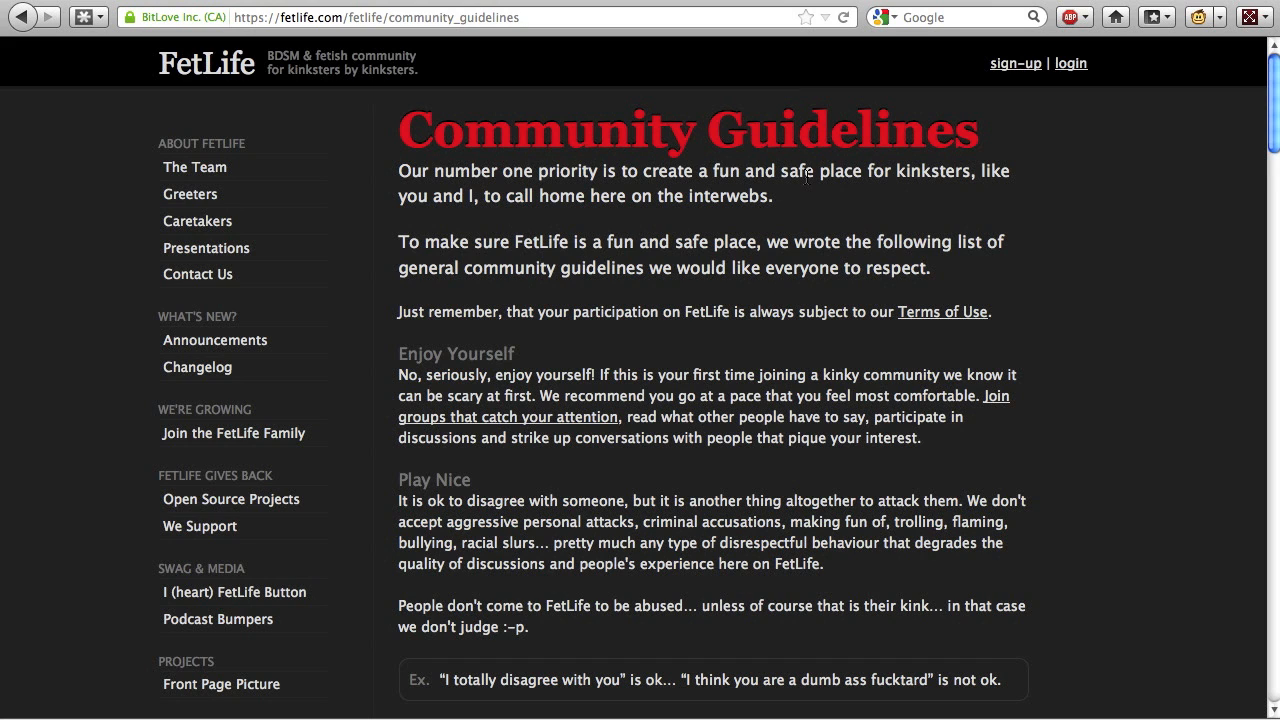
{"action": "mouse_move", "coordinate": [792, 210]}
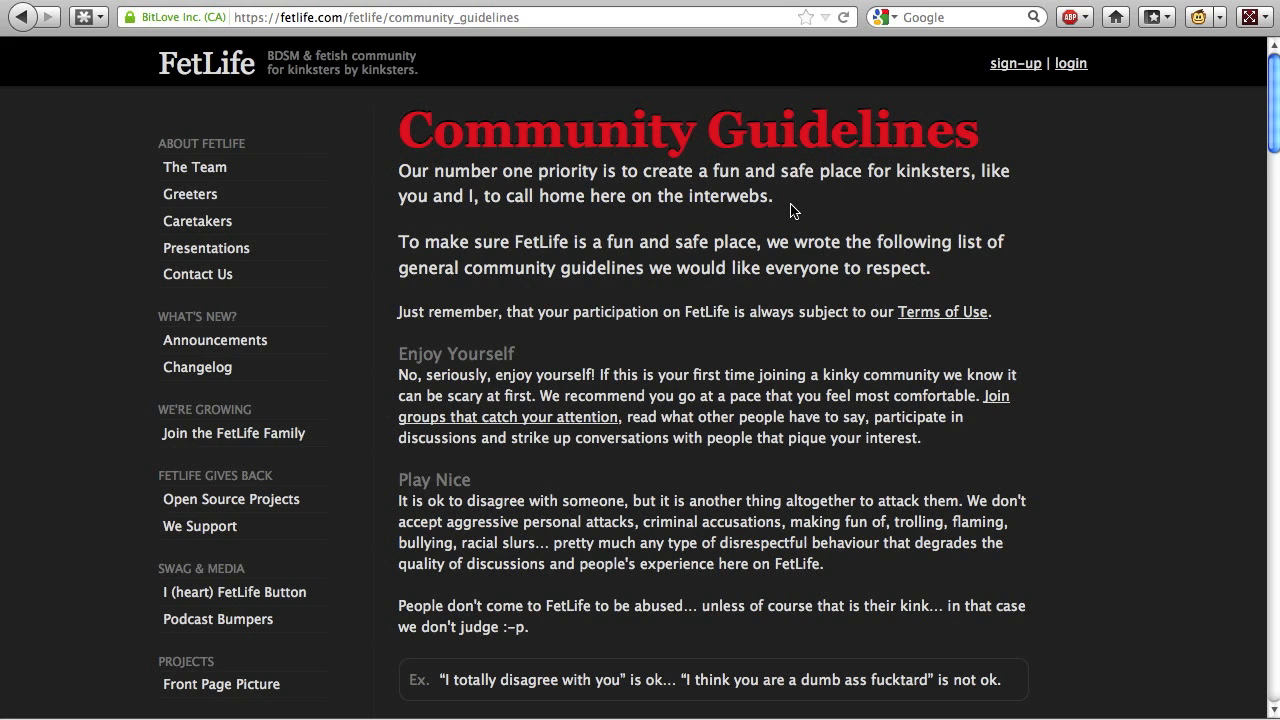
{"action": "mouse_move", "coordinate": [596, 126]}
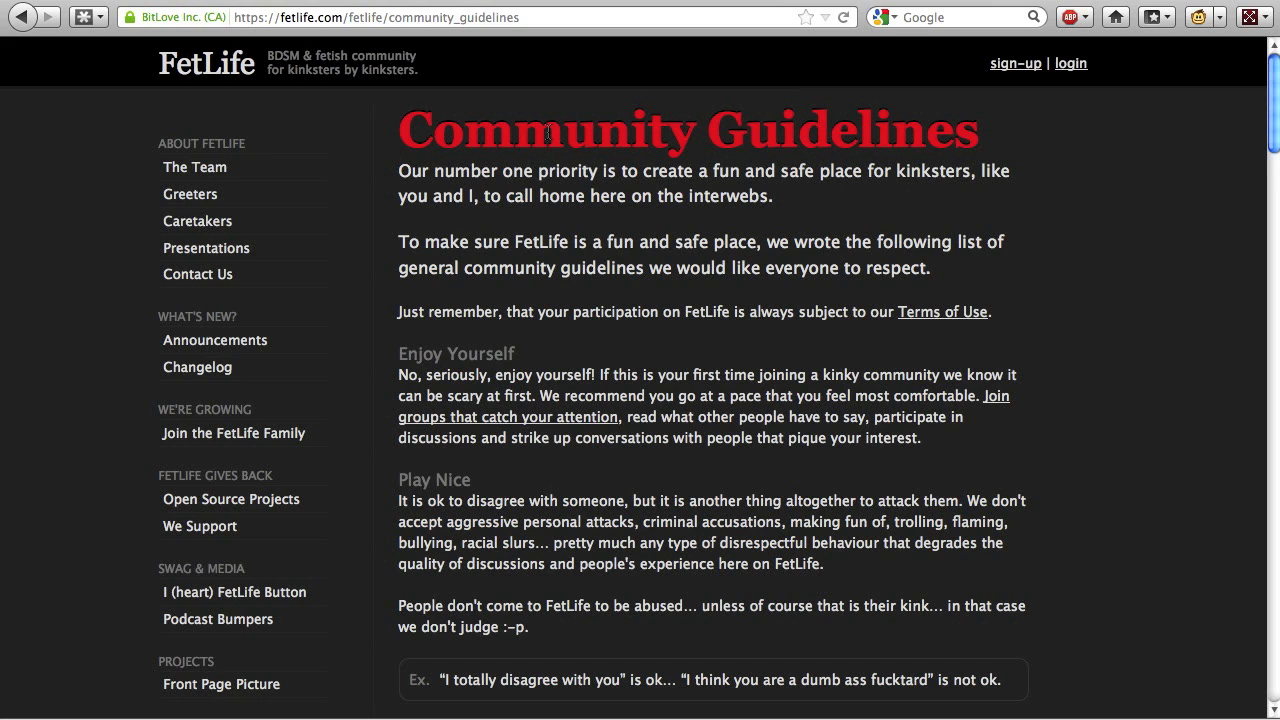
{"action": "mouse_move", "coordinate": [516, 6]}
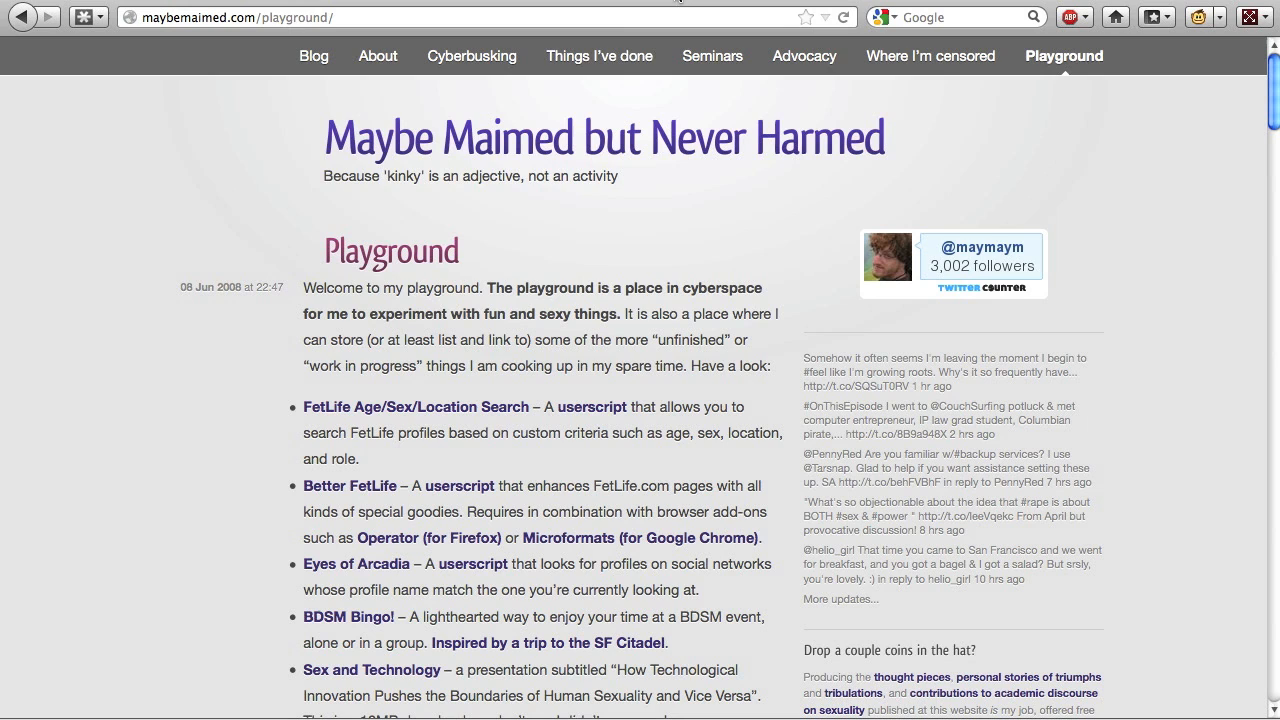
{"action": "mouse_move", "coordinate": [264, 336]}
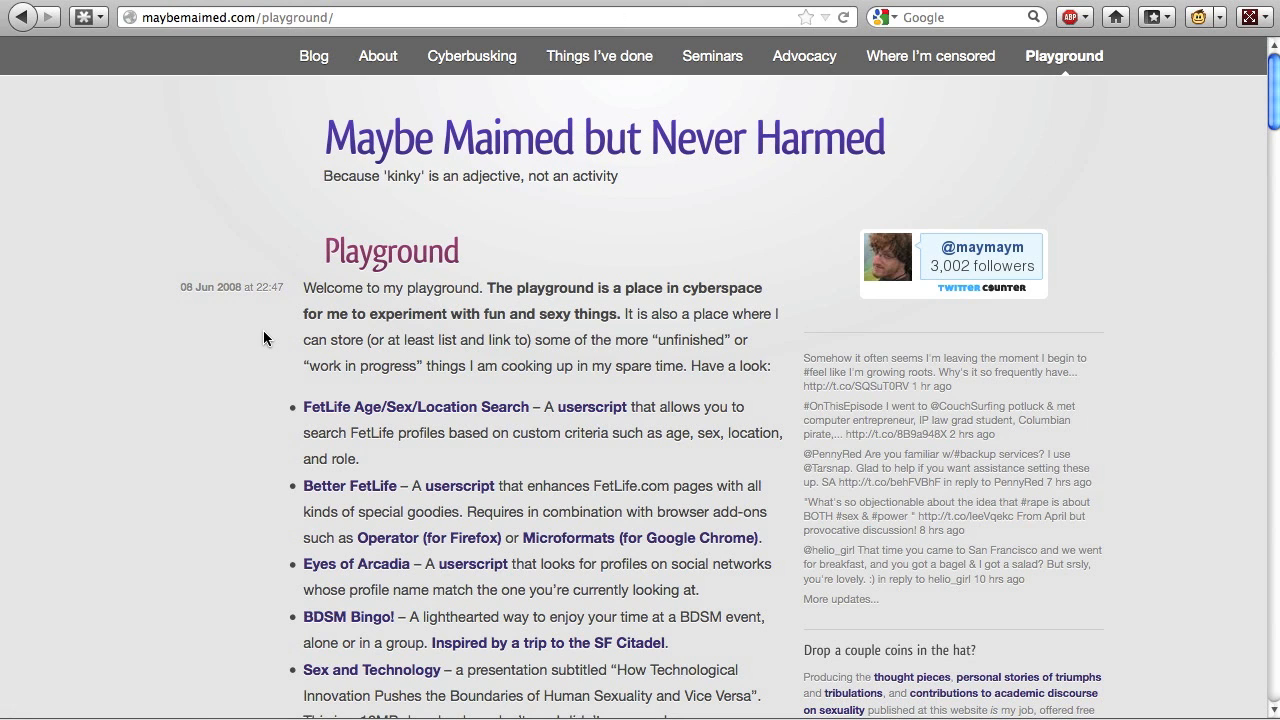
{"action": "mouse_move", "coordinate": [374, 390]}
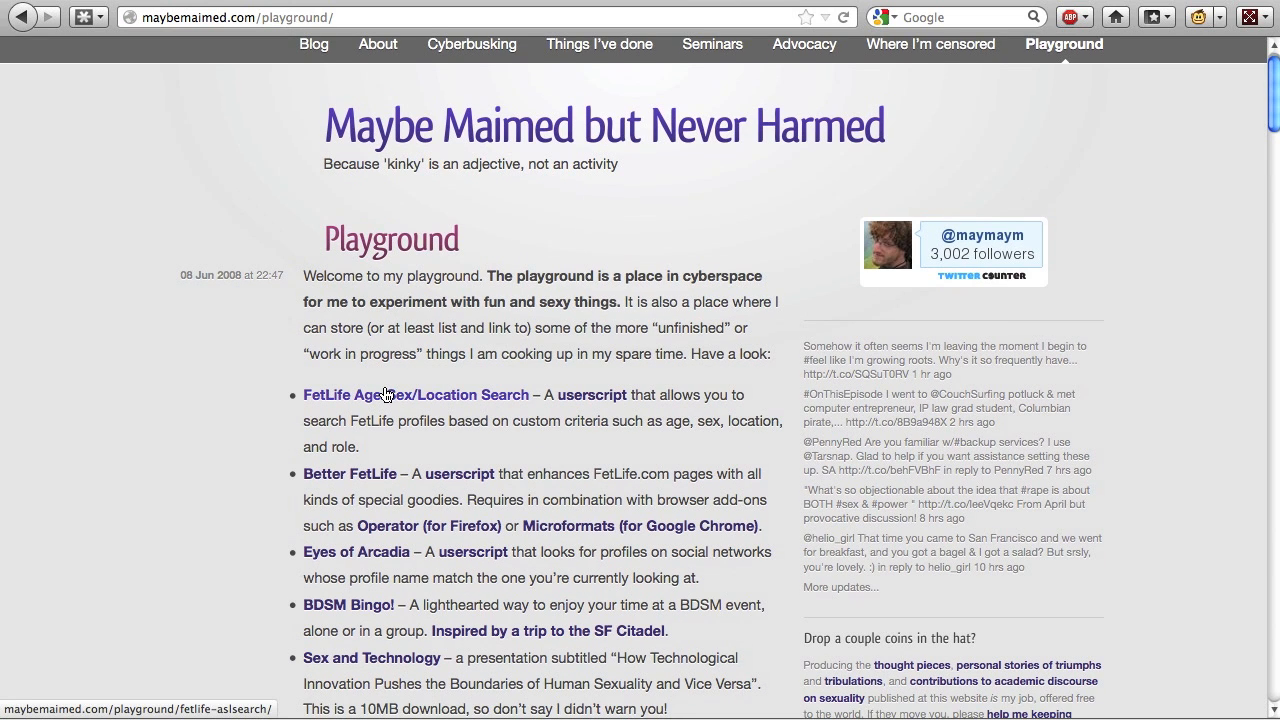
- Reach the write-up's Installing section and start downloading the FetLife ASL Search userscript
{"action": "left_click", "coordinate": [416, 394]}
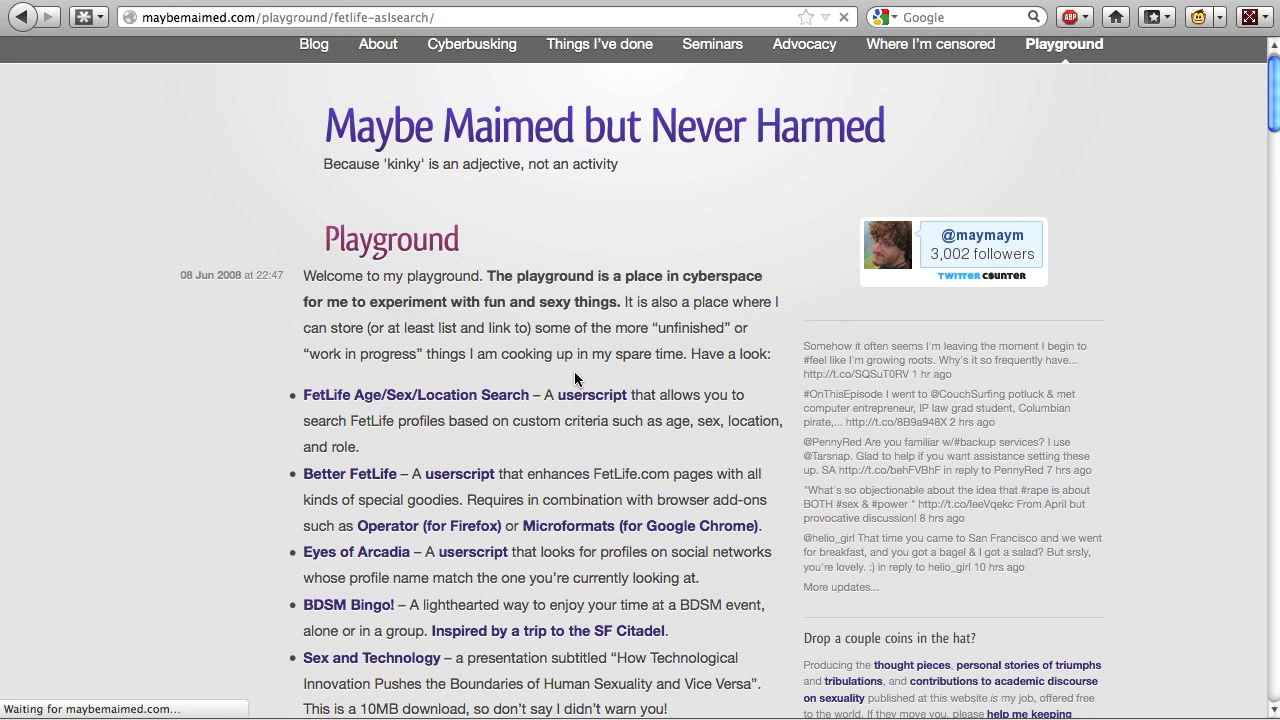
{"action": "left_click", "coordinate": [416, 394]}
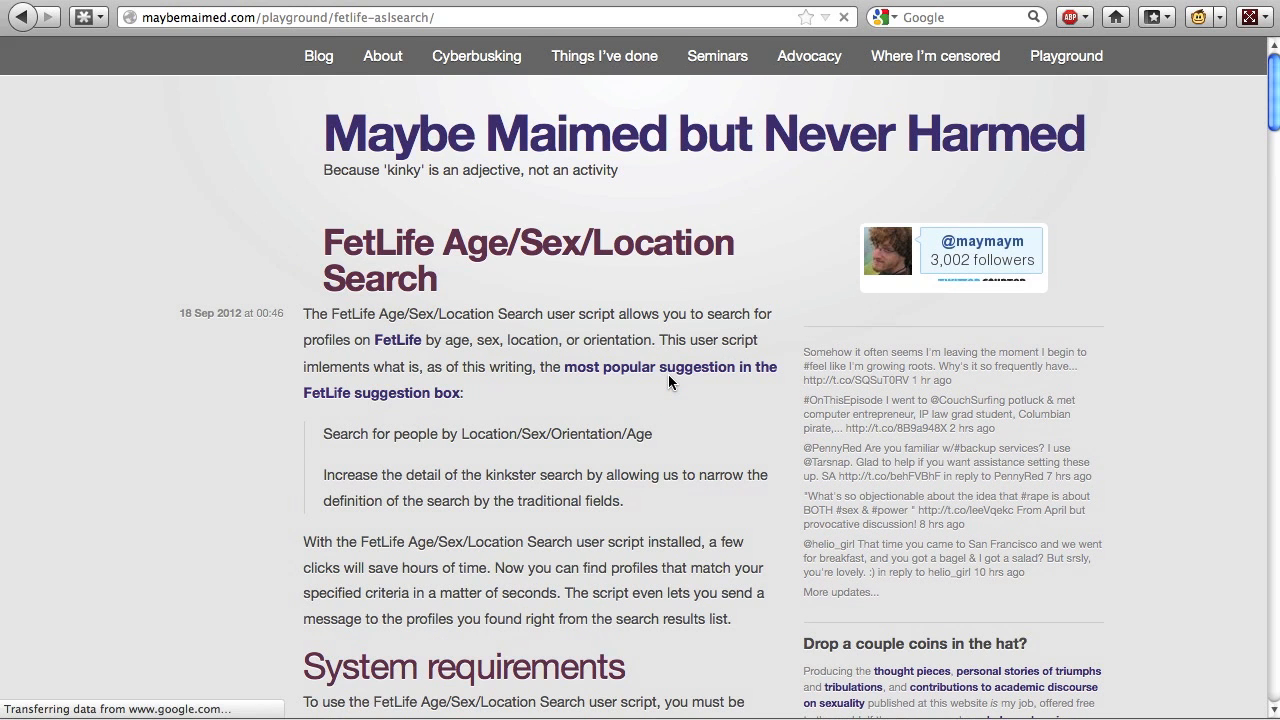
{"action": "scroll", "scroll_direction": "down", "scroll_amount": 3}
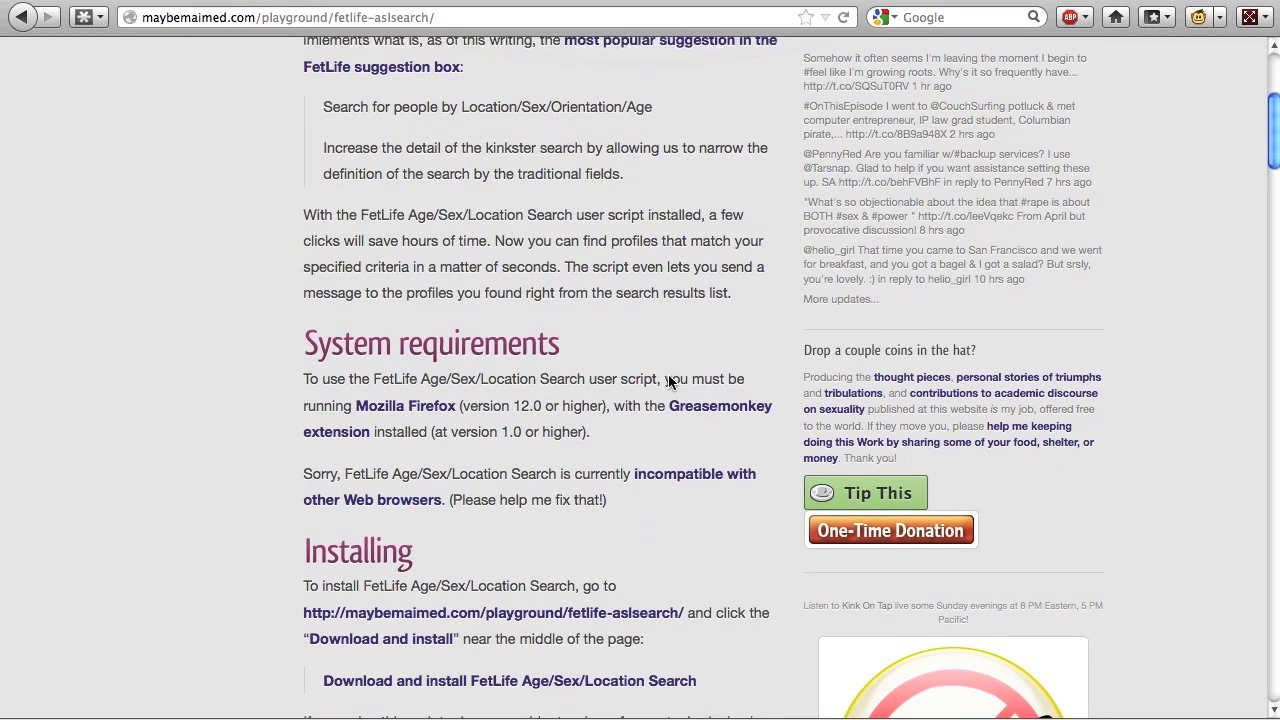
{"action": "scroll", "scroll_direction": "down", "scroll_amount": 3}
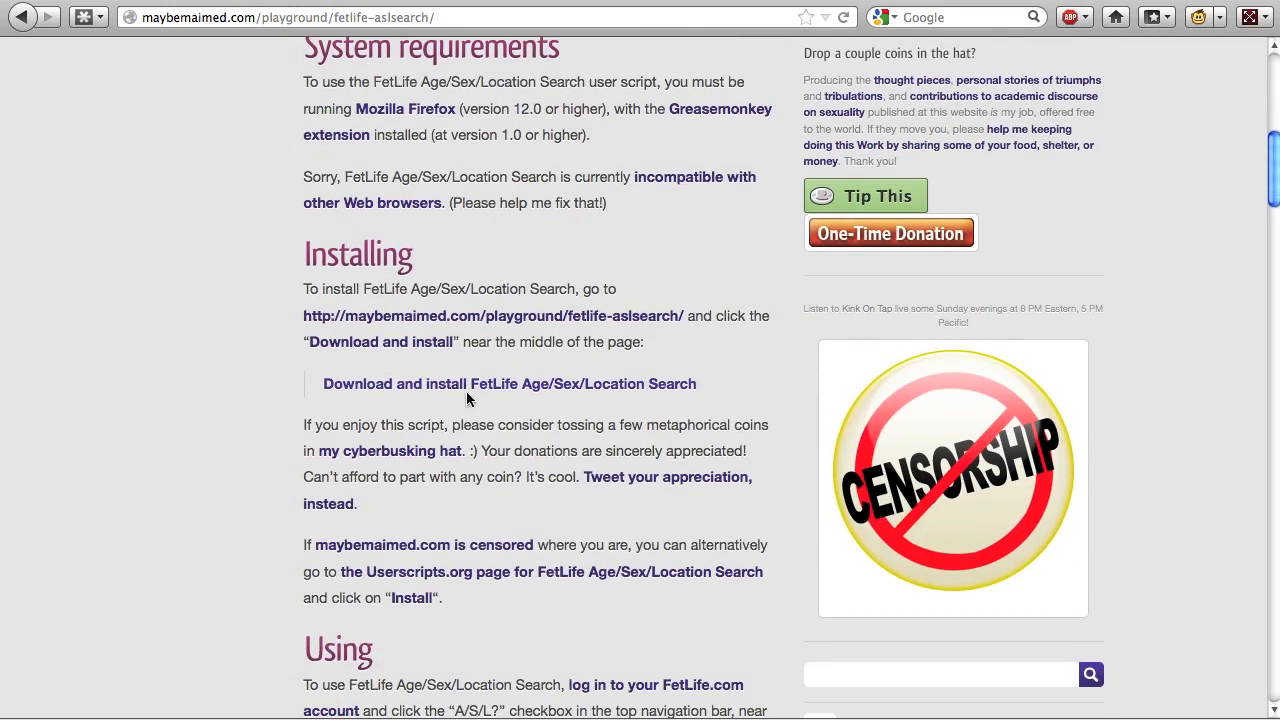
{"action": "mouse_move", "coordinate": [464, 392]}
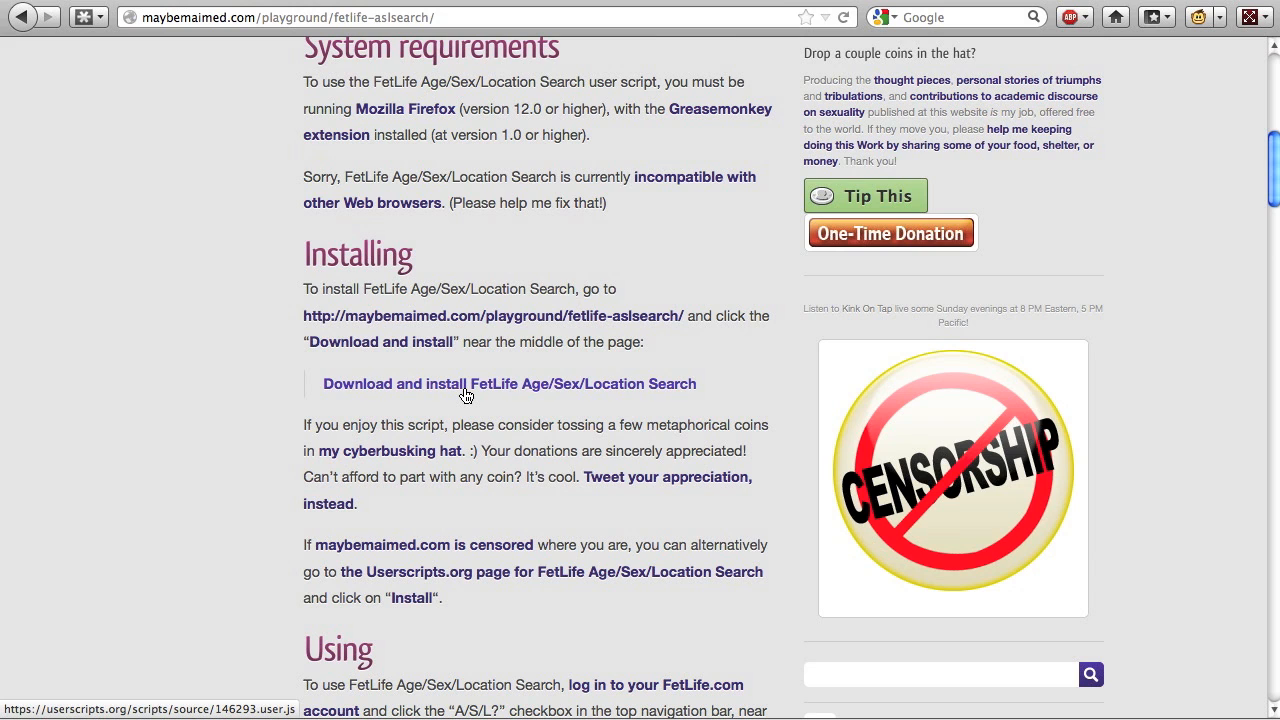
{"action": "left_click", "coordinate": [508, 384]}
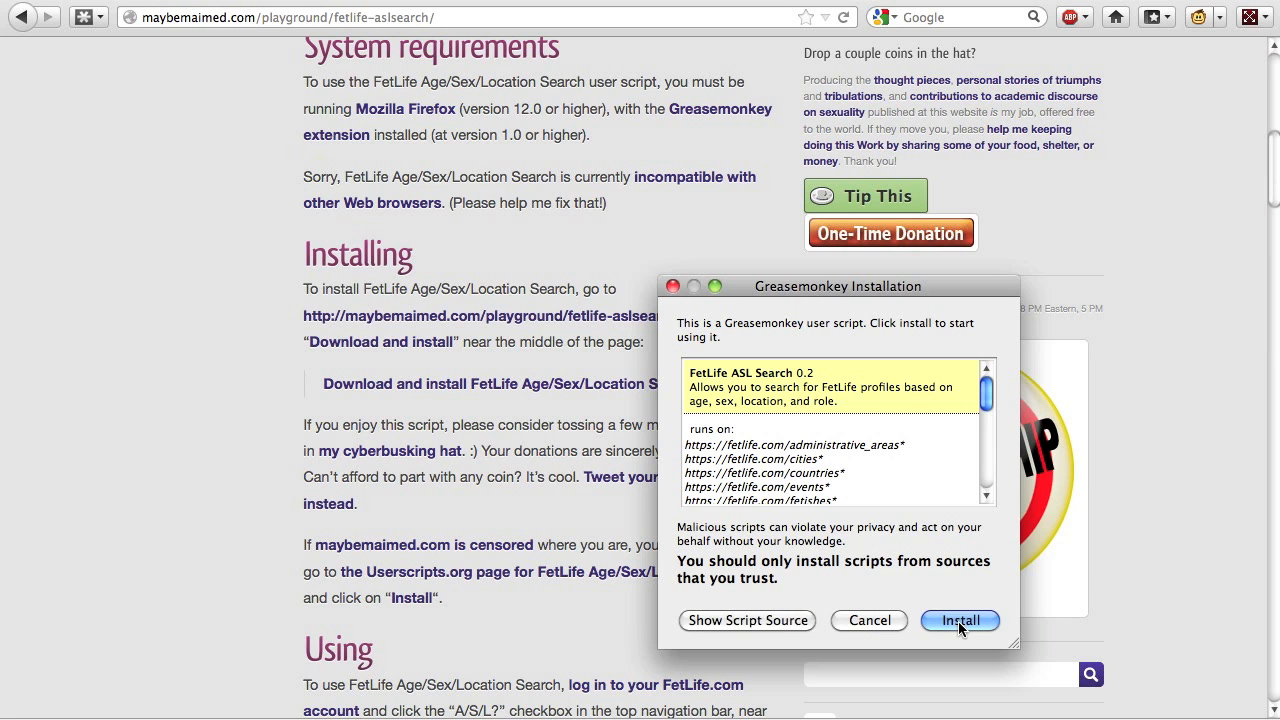
- Confirm Greasemonkey's install of FetLife ASL Search 0.2 so the home feed gains A/S/L?
{"action": "left_click", "coordinate": [960, 620]}
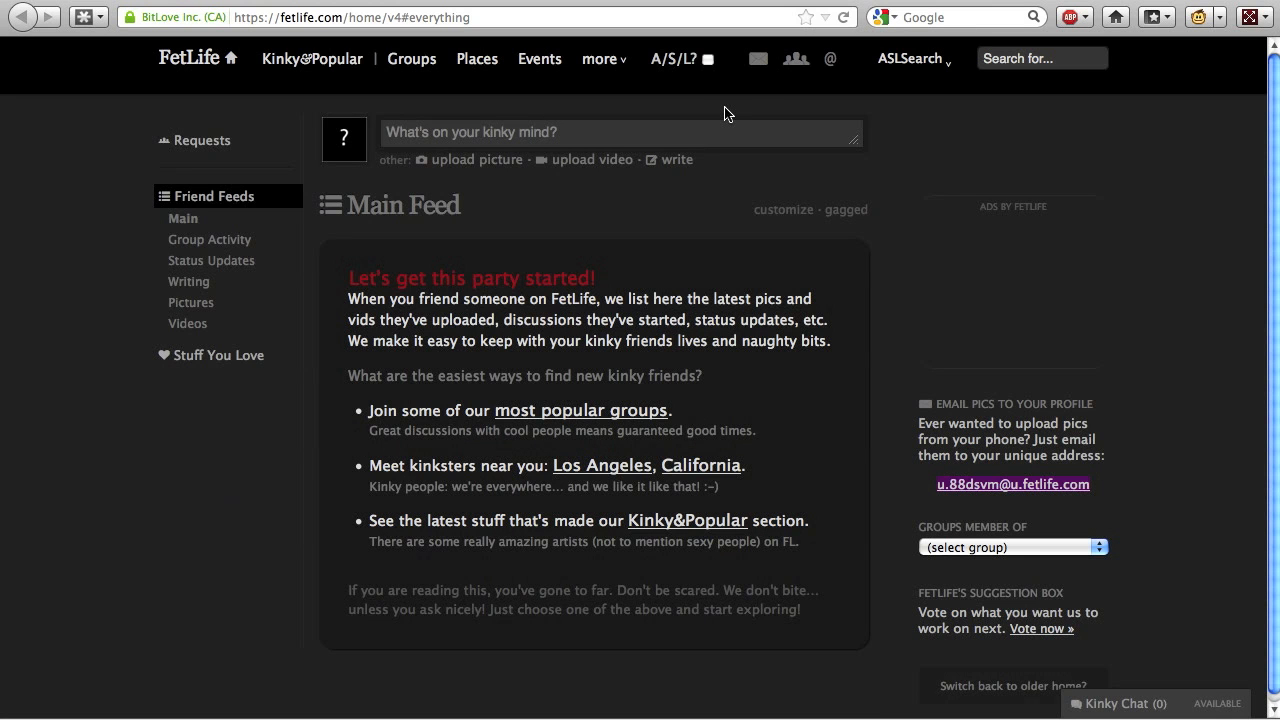
{"action": "mouse_move", "coordinate": [712, 104]}
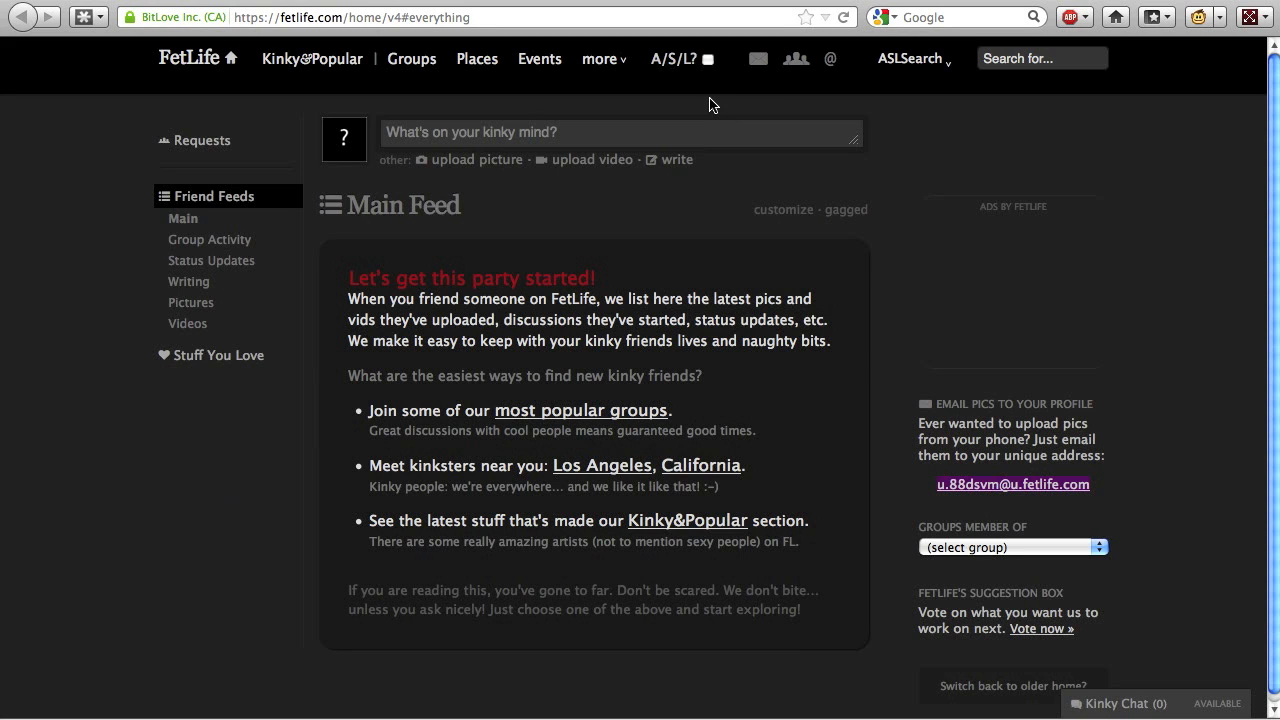
{"action": "mouse_move", "coordinate": [704, 72]}
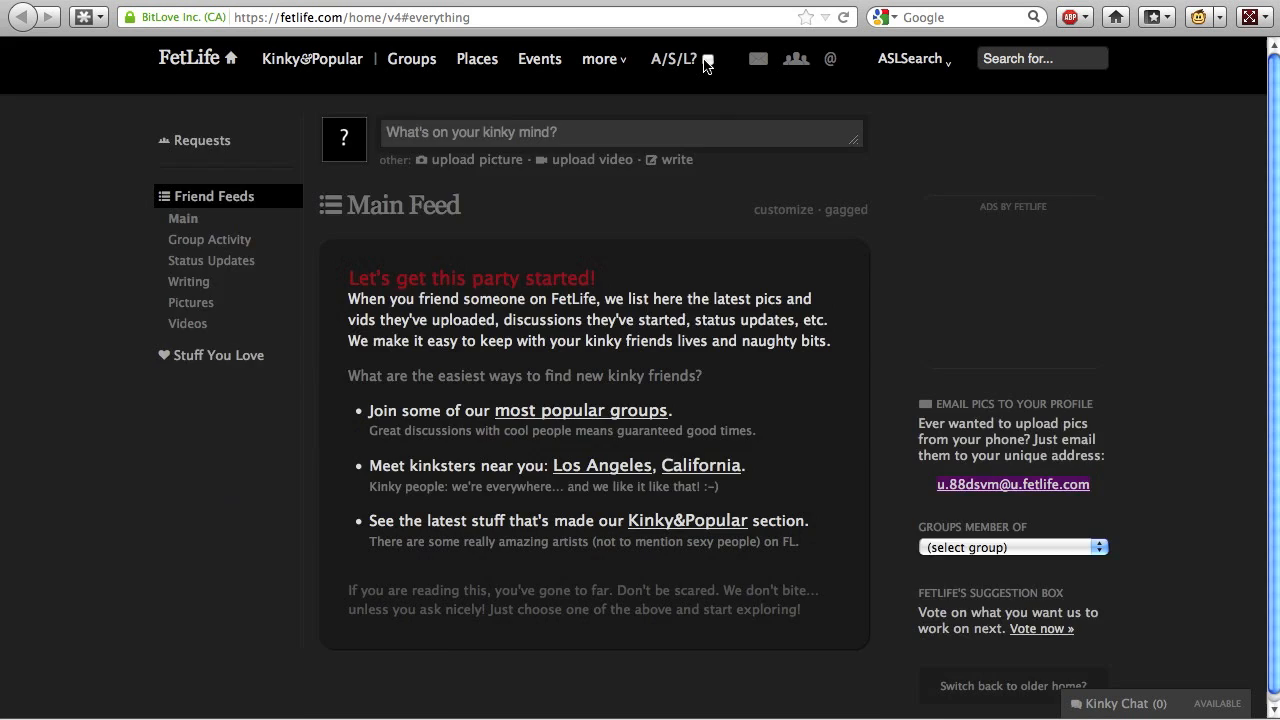
- Bring up the A/S/L? search panel and enter 28 as the minimum age
{"action": "left_click", "coordinate": [672, 58]}
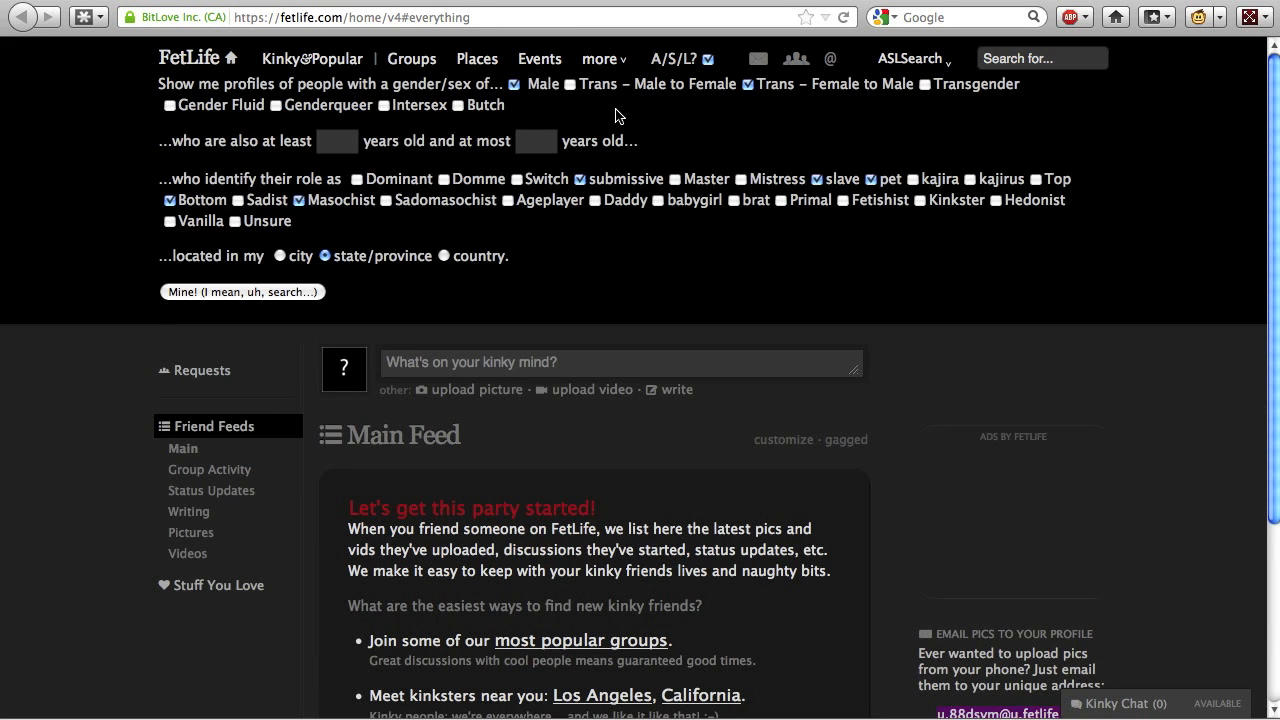
{"action": "mouse_move", "coordinate": [576, 106]}
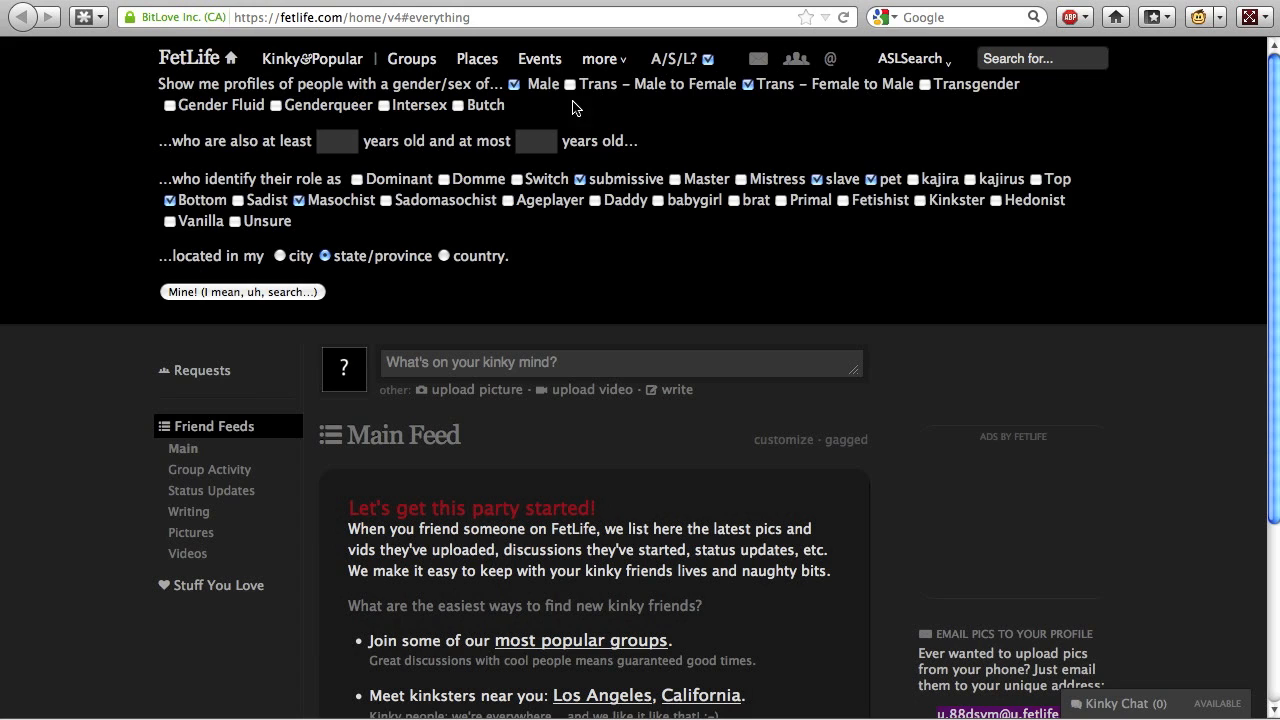
{"action": "mouse_move", "coordinate": [632, 98]}
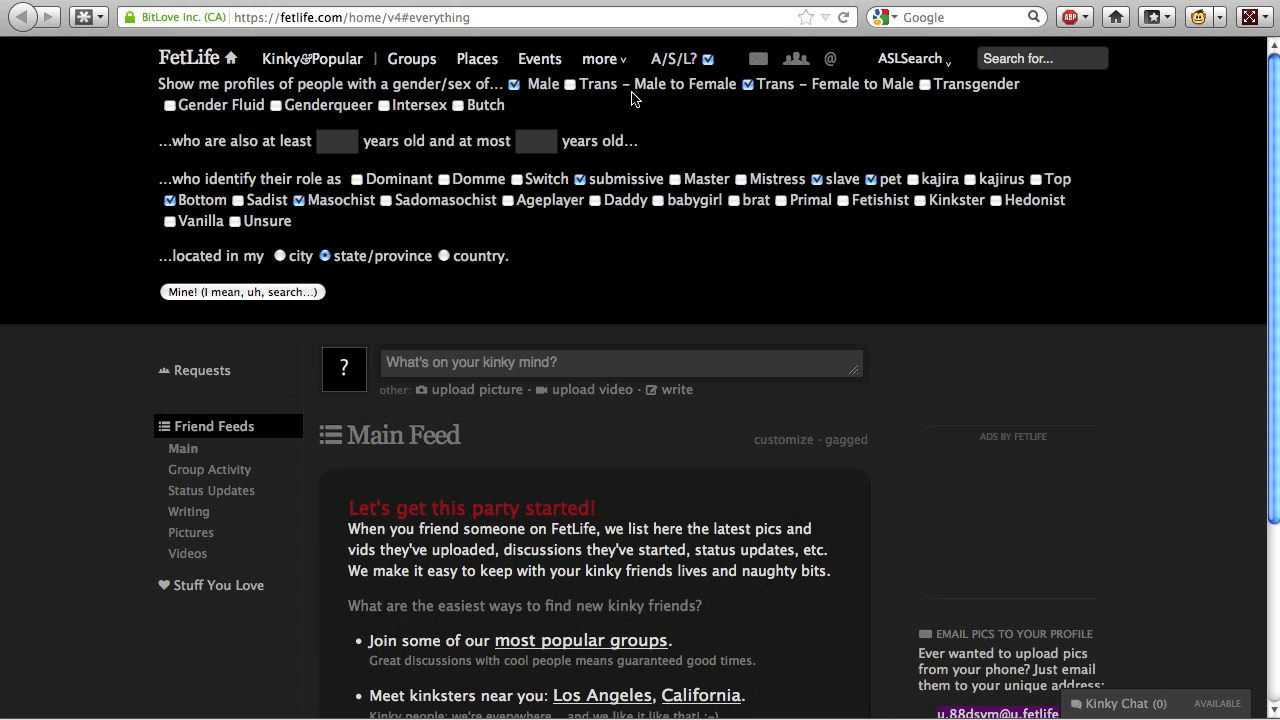
{"action": "mouse_move", "coordinate": [336, 140]}
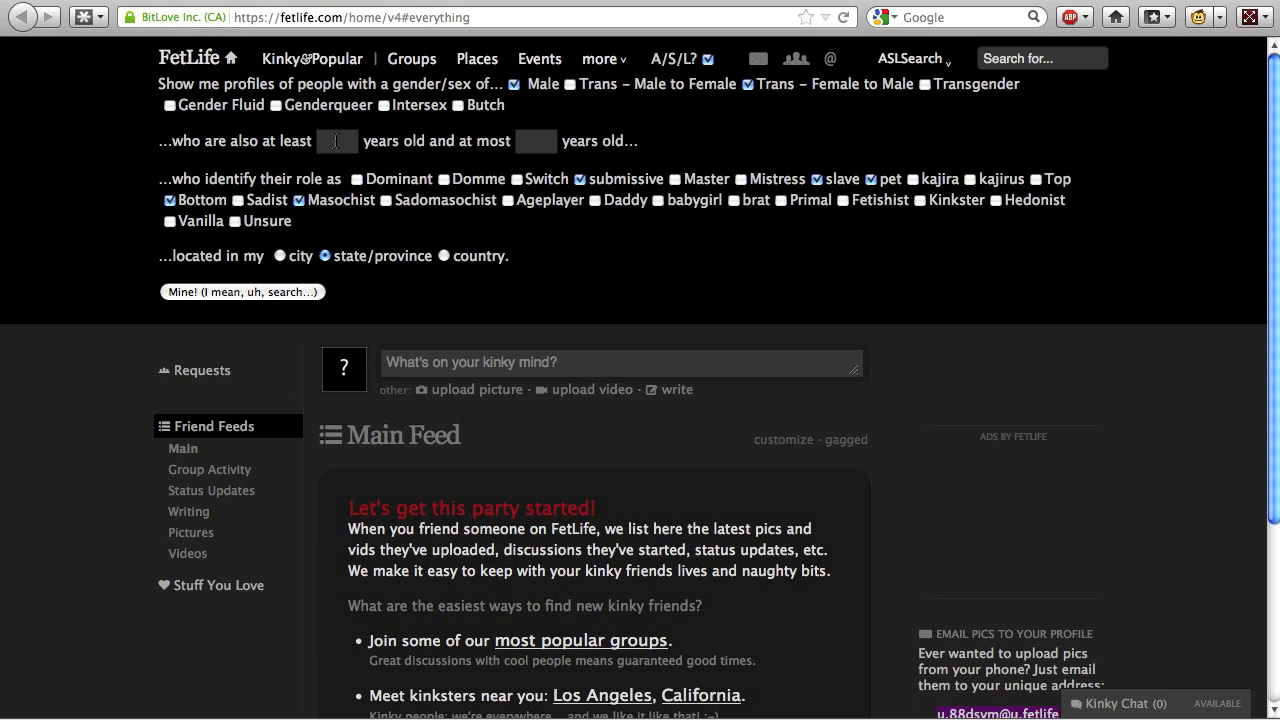
{"action": "type", "text": "28"}
{"action": "type", "text": "40"}
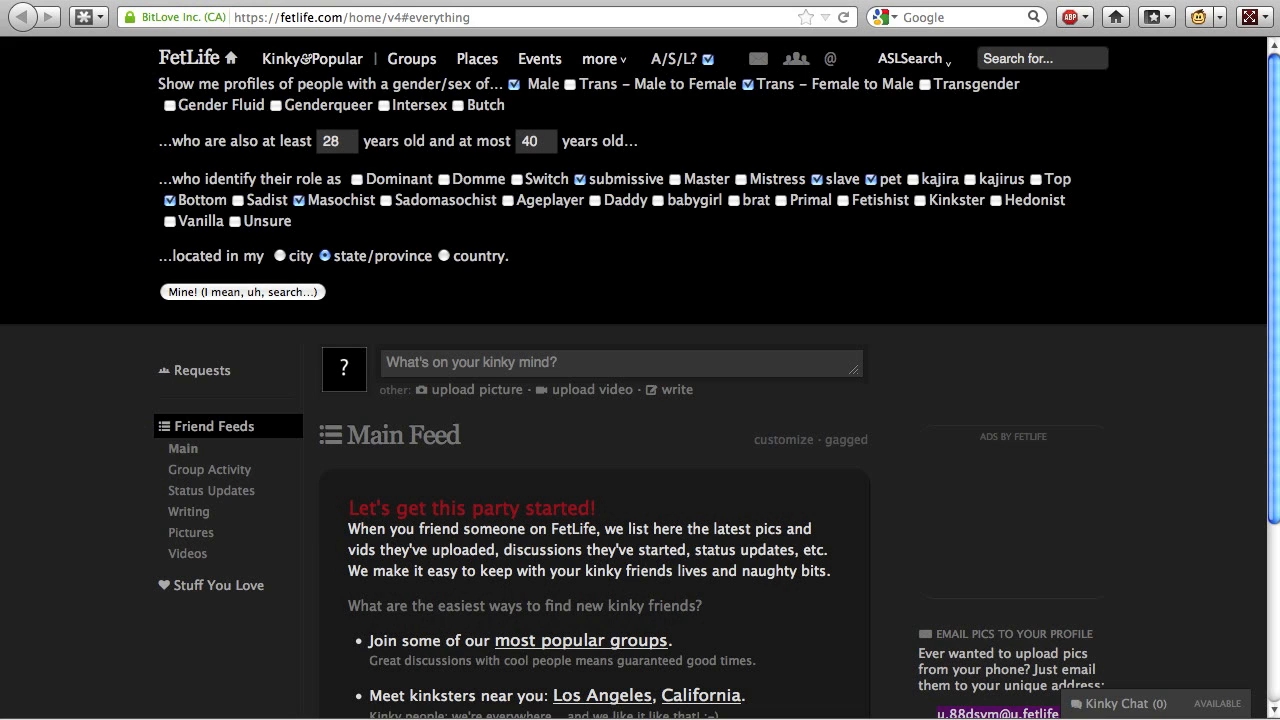
{"action": "mouse_move", "coordinate": [332, 204]}
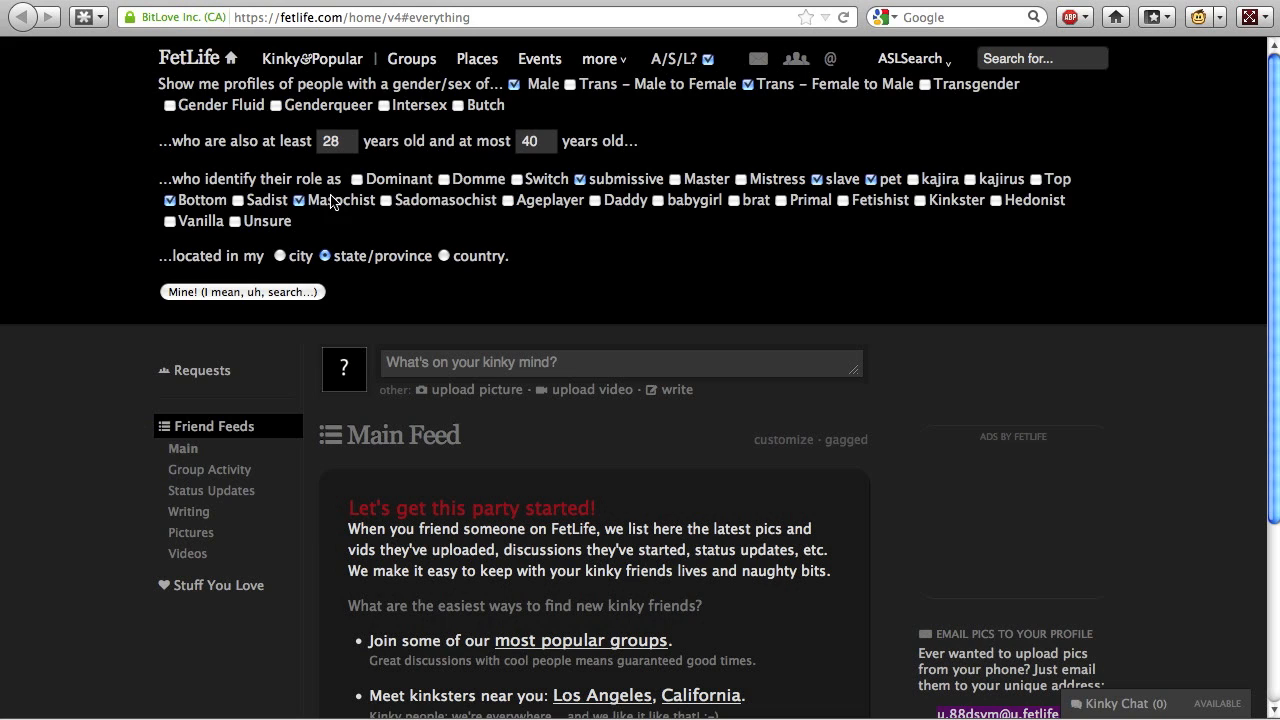
{"action": "mouse_move", "coordinate": [296, 262]}
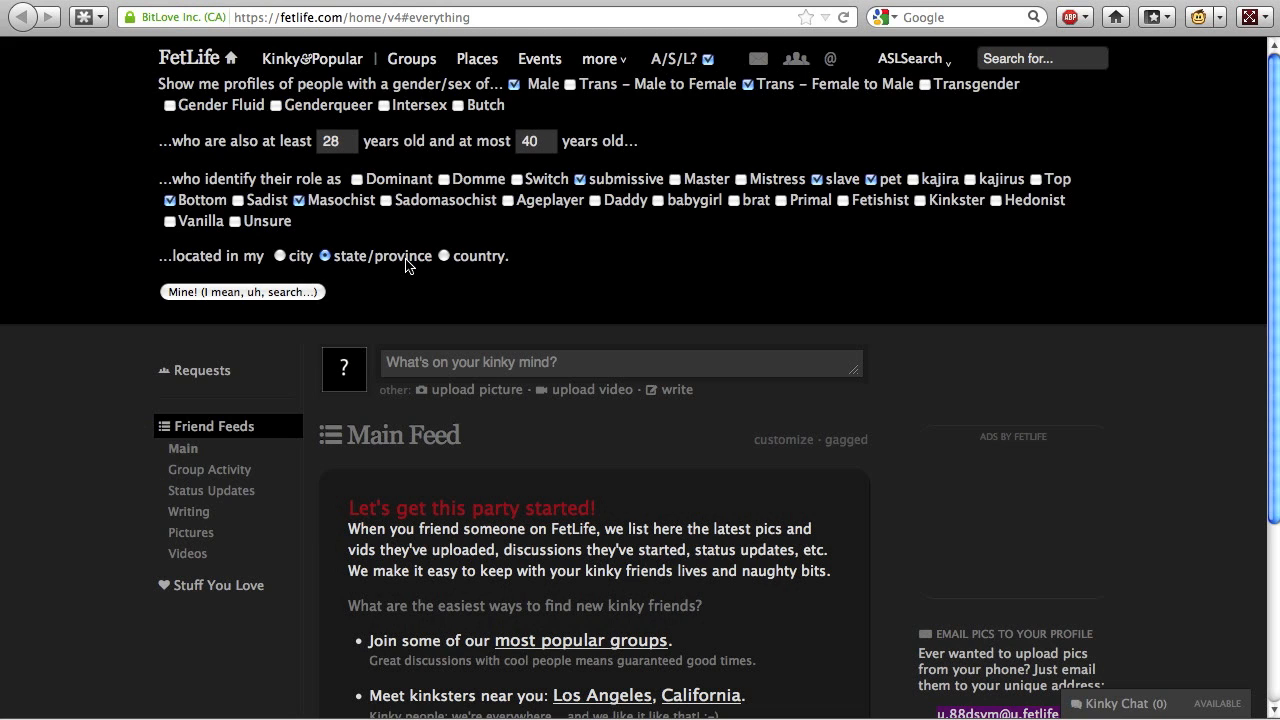
{"action": "mouse_move", "coordinate": [492, 258]}
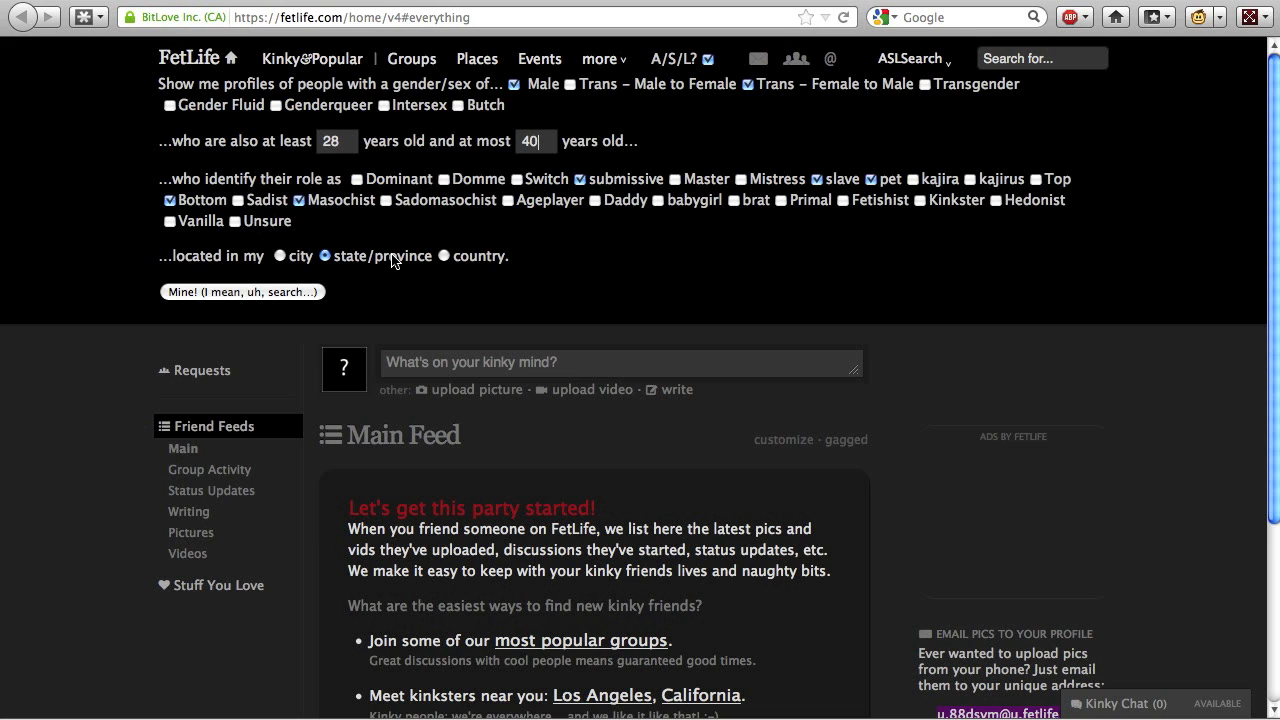
{"action": "mouse_move", "coordinate": [248, 296]}
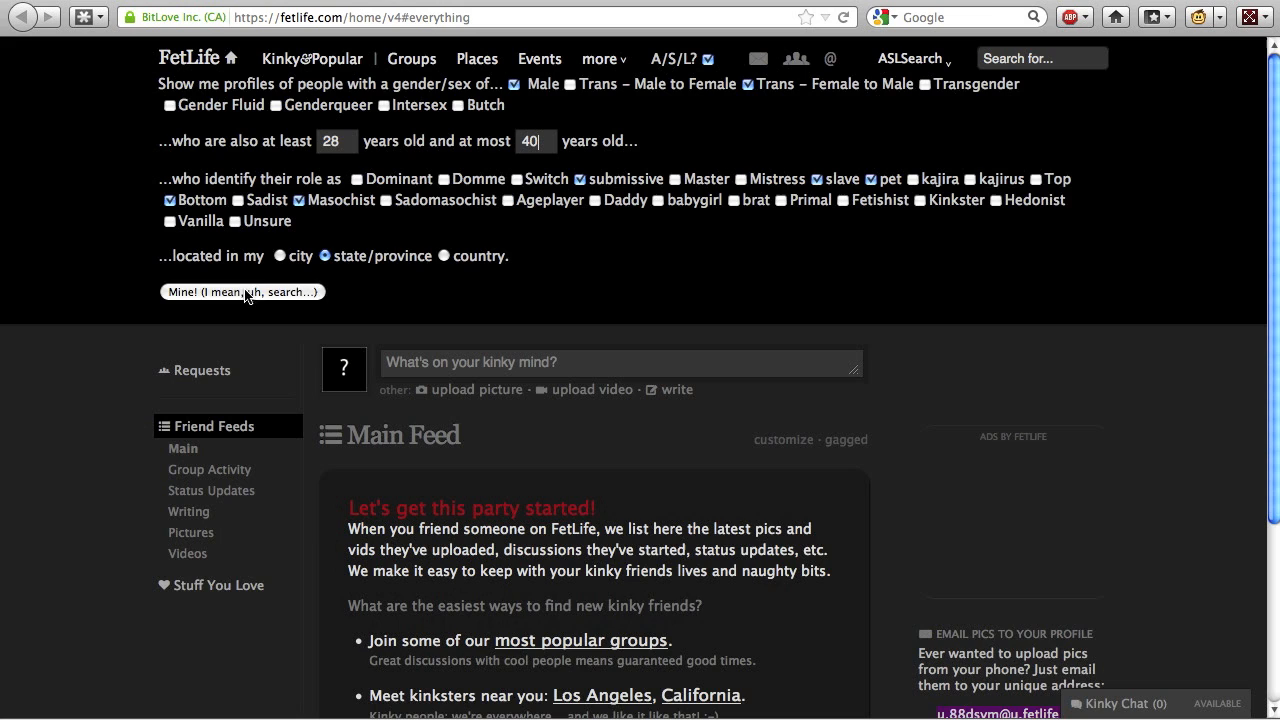
- Run the A/S/L? search and load two more batches of matching profiles
{"action": "left_click", "coordinate": [242, 292]}
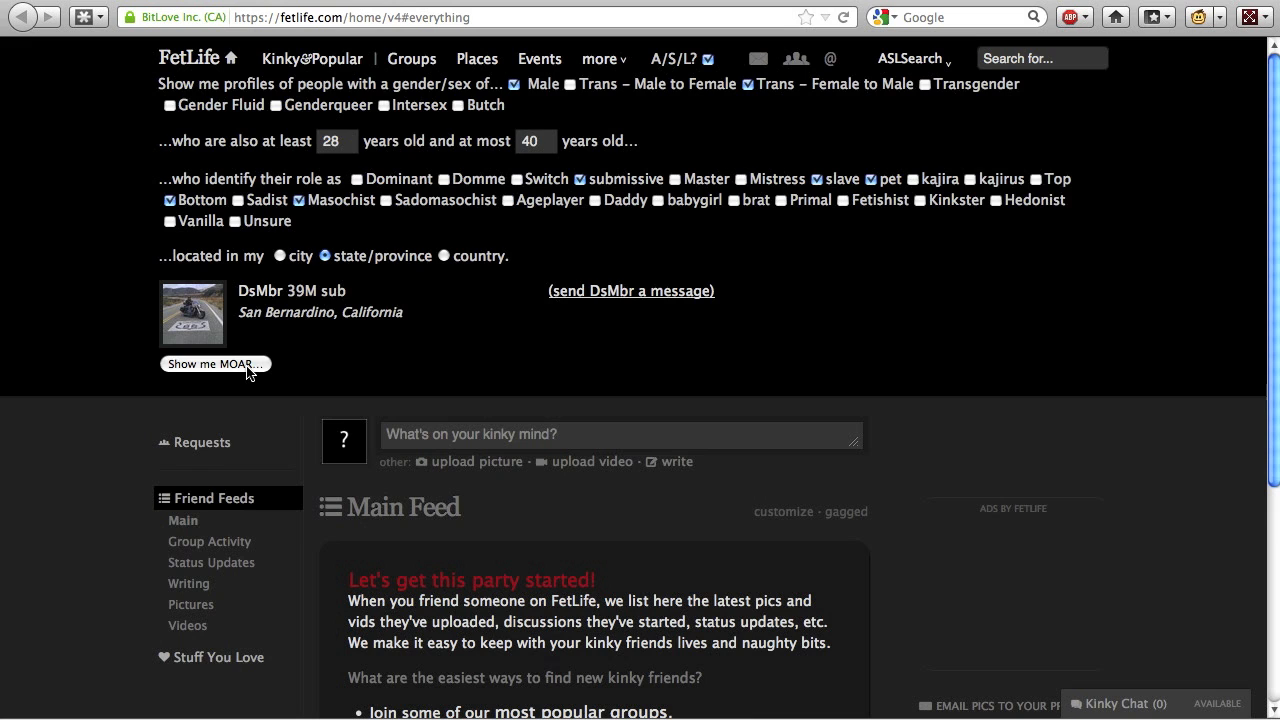
{"action": "left_click", "coordinate": [216, 364]}
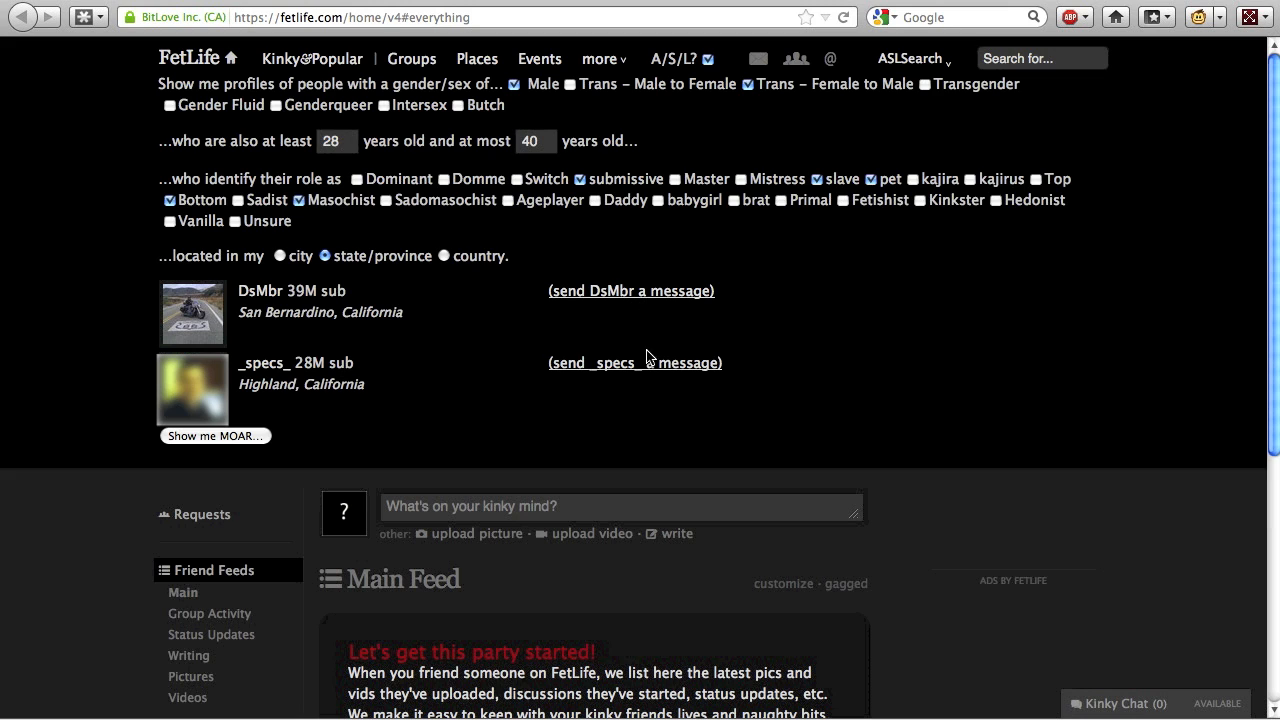
{"action": "left_click", "coordinate": [214, 436]}
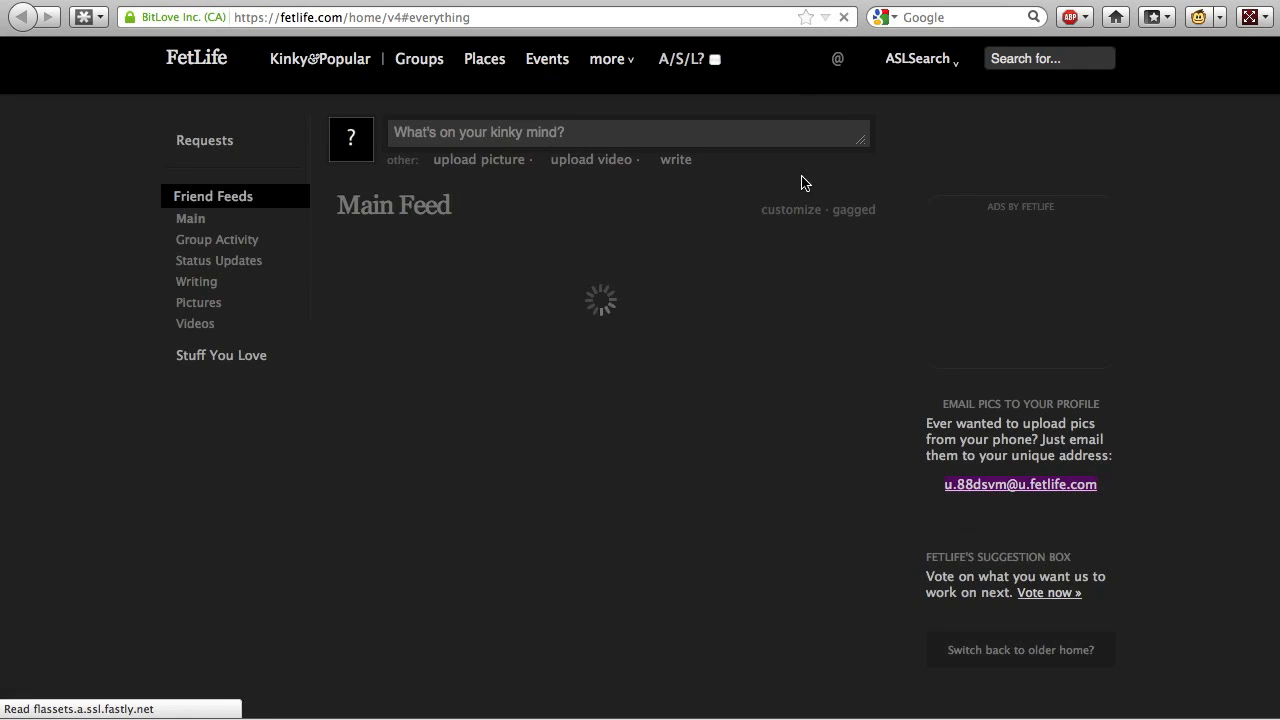
- Reopen the A/S/L? panel on the reloaded feed, with remembered choices but empty ages
{"action": "left_click", "coordinate": [688, 58]}
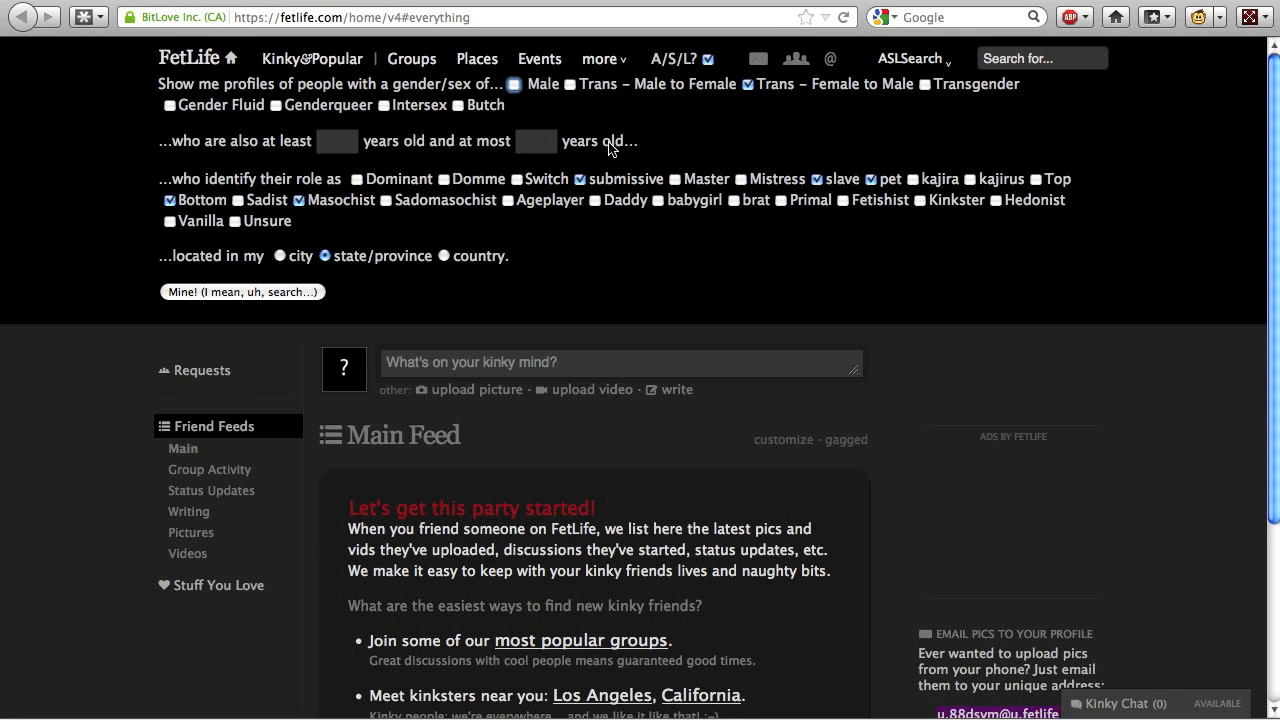
{"action": "mouse_move", "coordinate": [716, 140]}
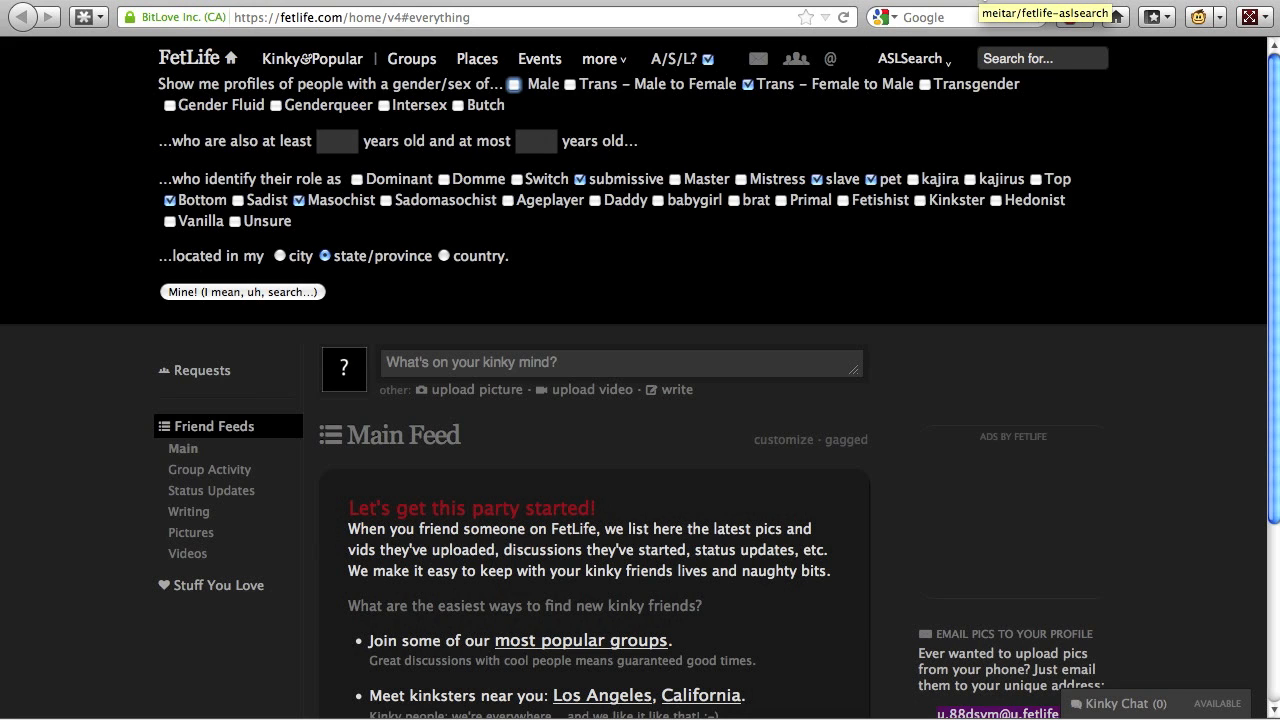
- Go to the meitar/fetlife-aslsearch repository on GitHub
{"action": "left_click", "coordinate": [1044, 12]}
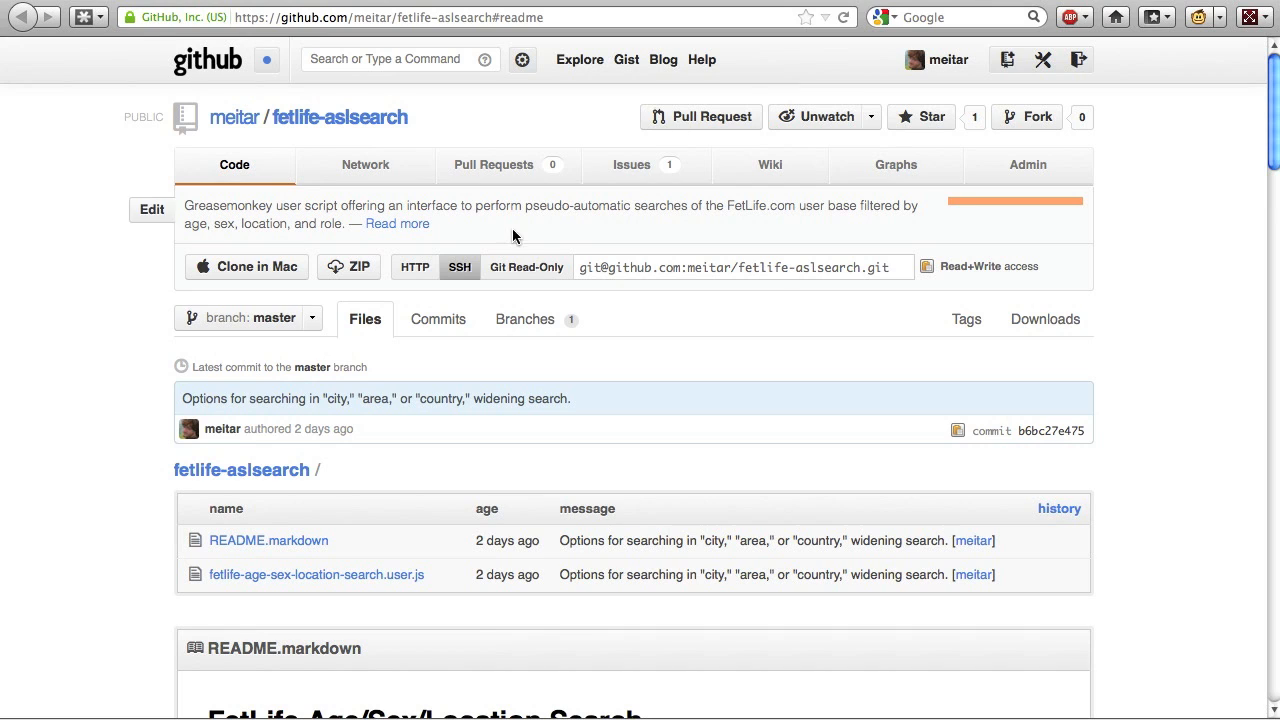
{"action": "mouse_move", "coordinate": [868, 332]}
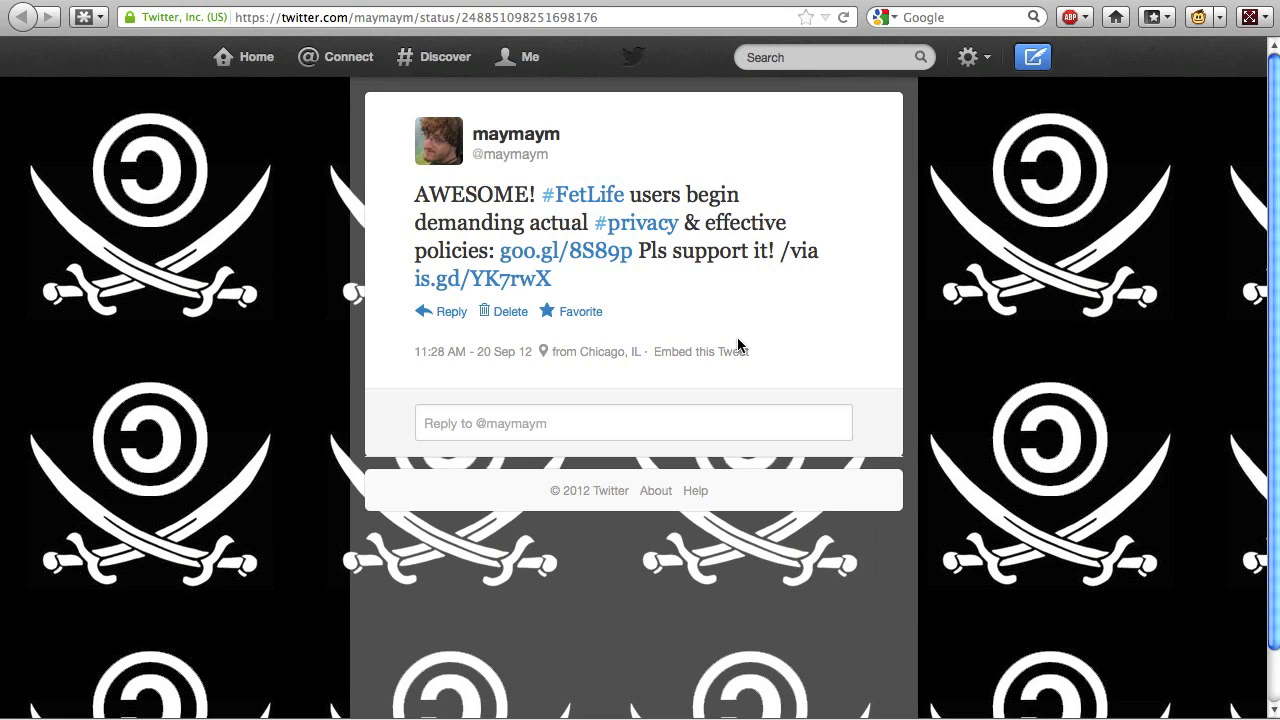
{"action": "mouse_move", "coordinate": [616, 264]}
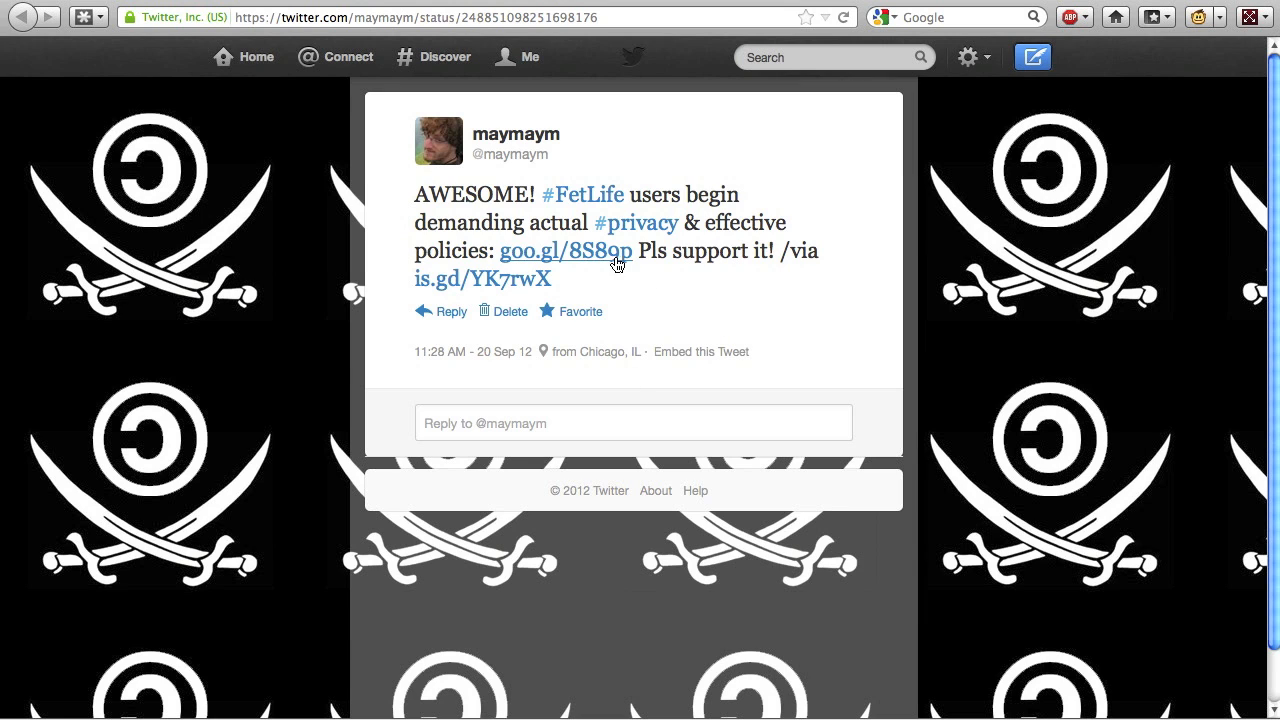
{"action": "mouse_move", "coordinate": [1030, 64]}
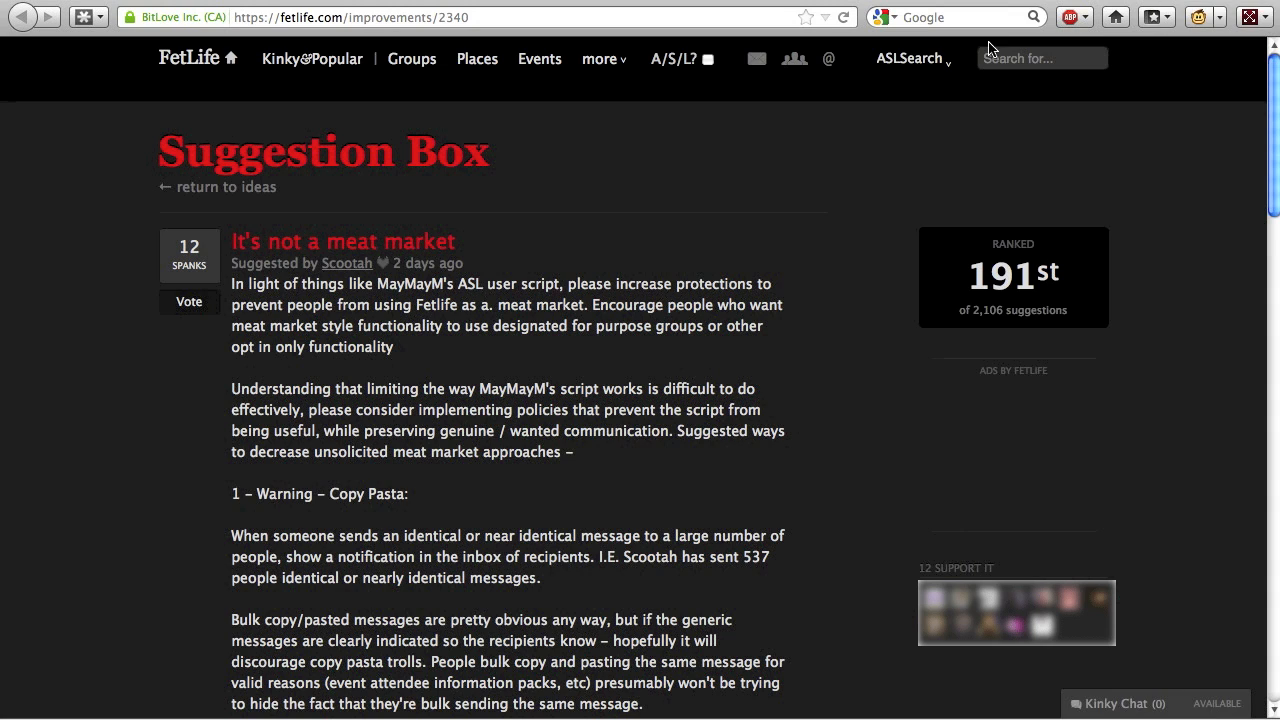
{"action": "mouse_move", "coordinate": [750, 384]}
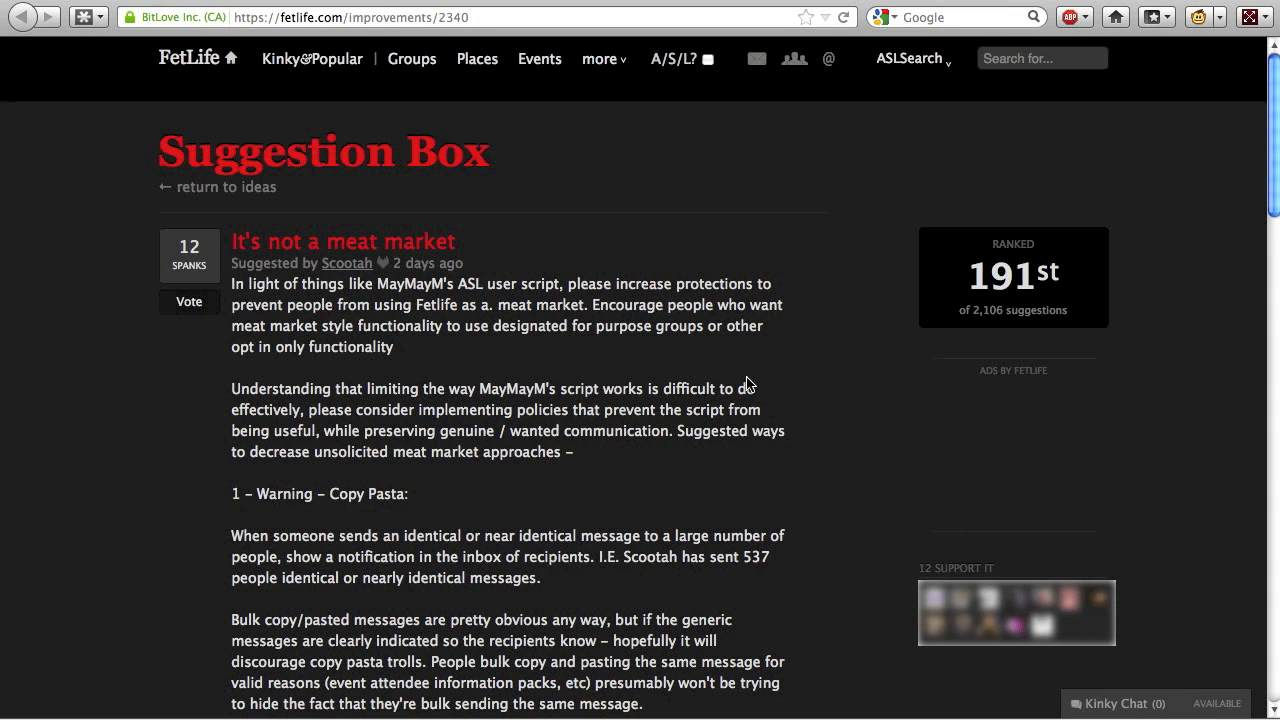
{"action": "mouse_move", "coordinate": [828, 404]}
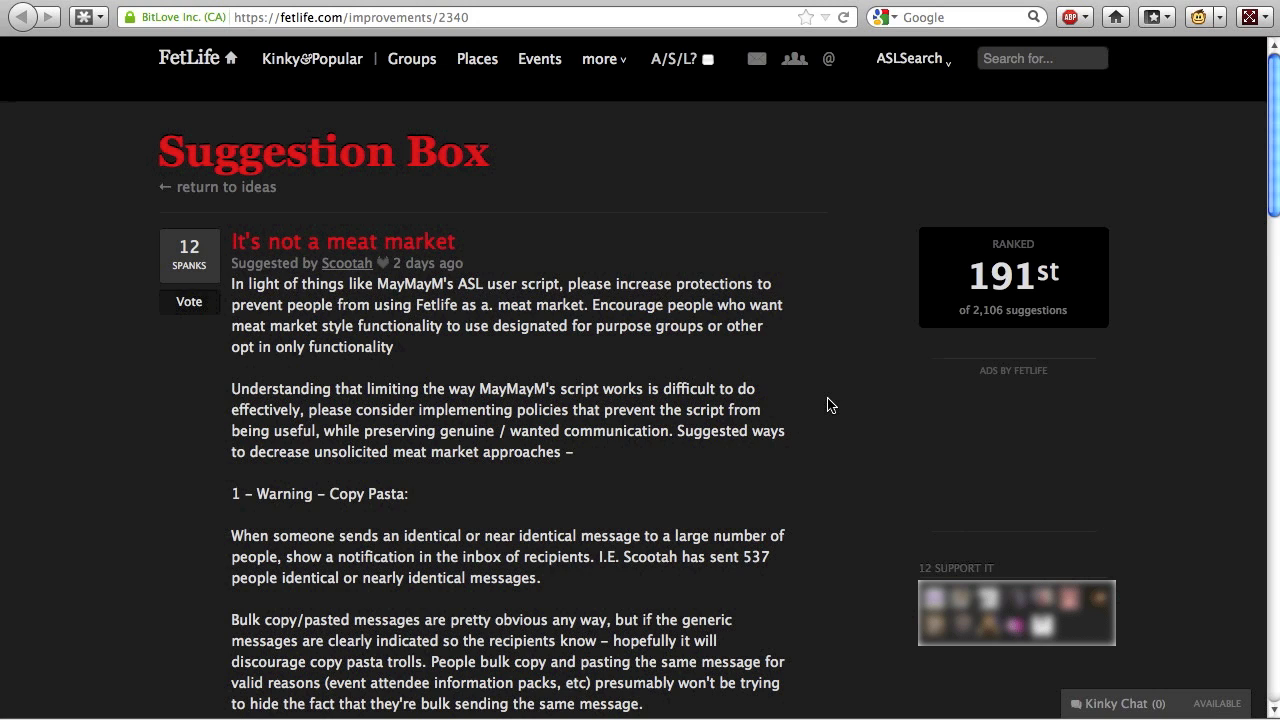